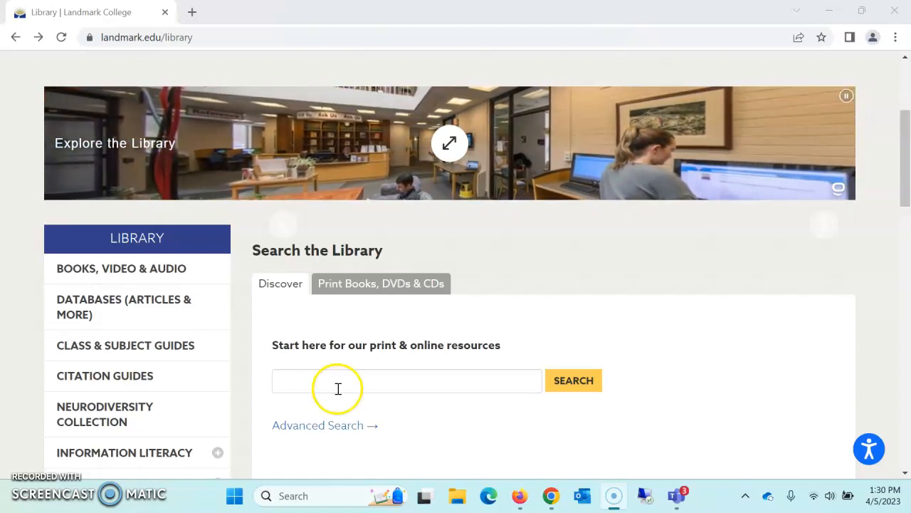
pyautogui.moveTo(128, 382)
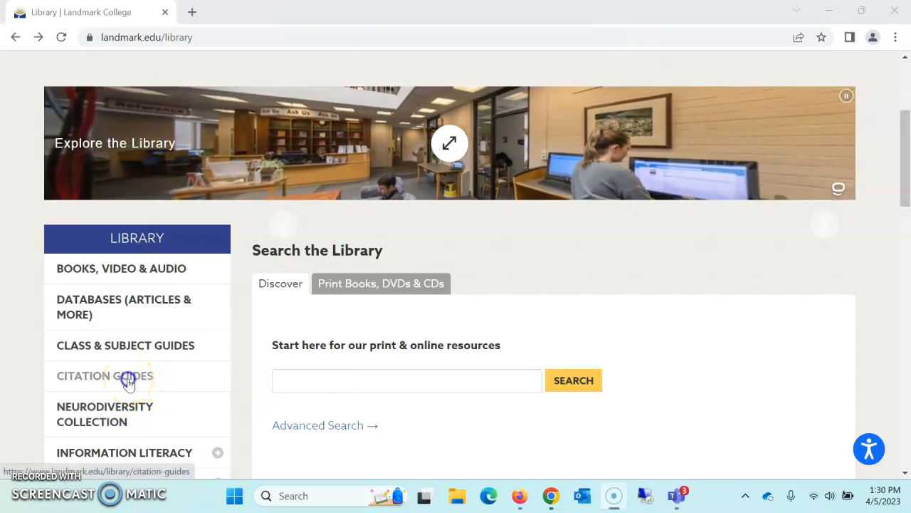
# From the library's Citation Guides page, follow the NoodleTools citation management link.
pyautogui.click(128, 376)
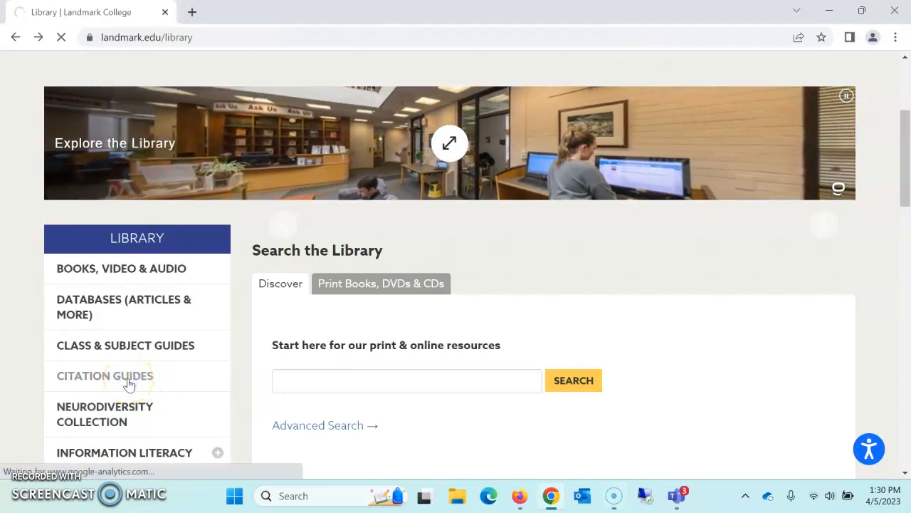
pyautogui.click(106, 376)
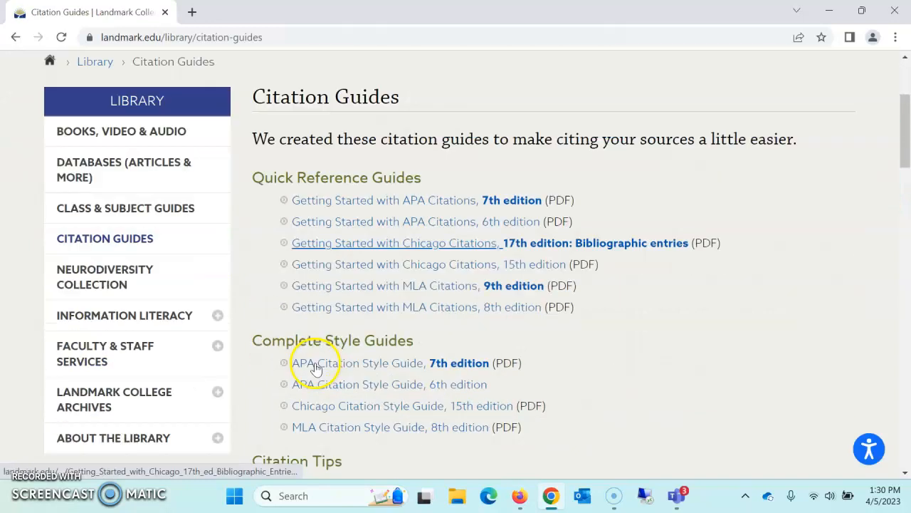
pyautogui.scroll(-3)
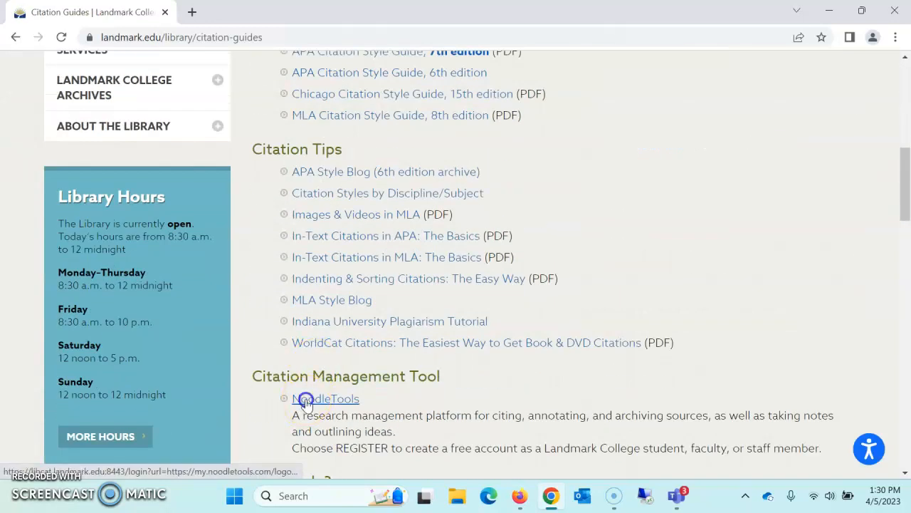
pyautogui.click(328, 398)
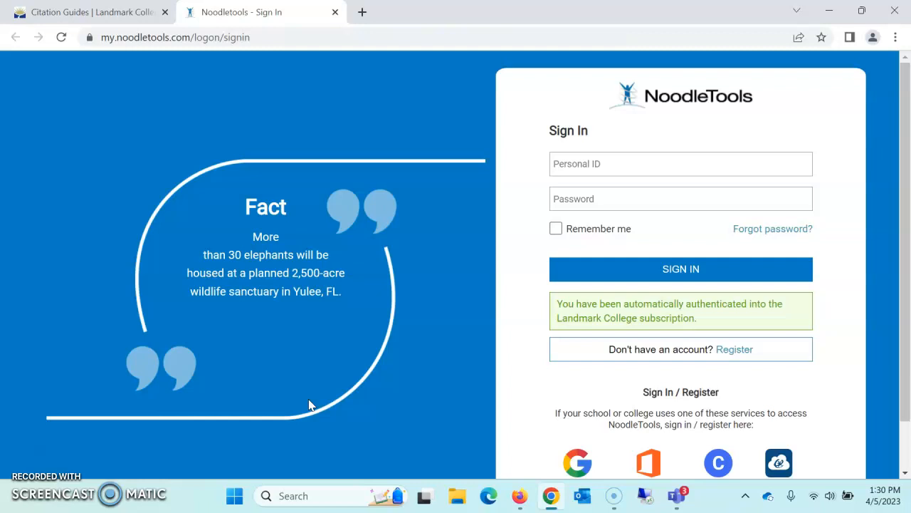
pyautogui.moveTo(743, 358)
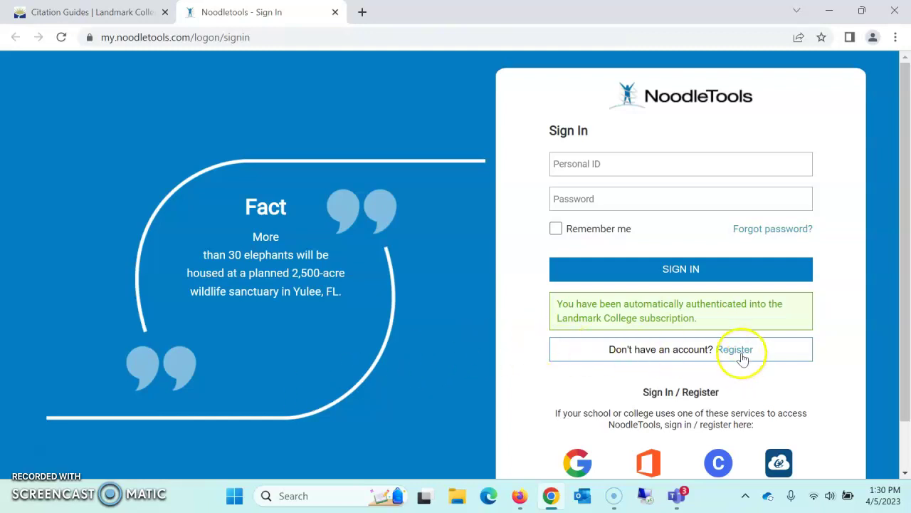
# Bring up the New User Registration form and review it as a student or library patron.
pyautogui.click(740, 350)
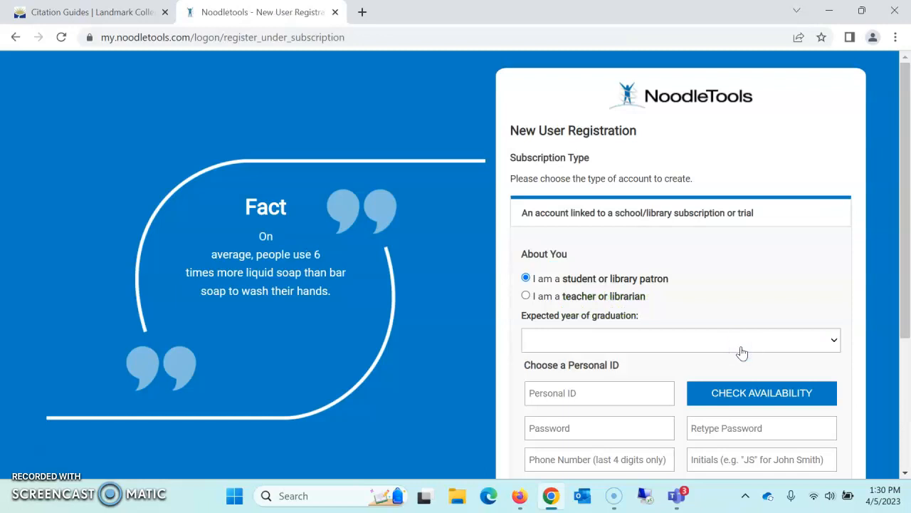
pyautogui.moveTo(684, 277)
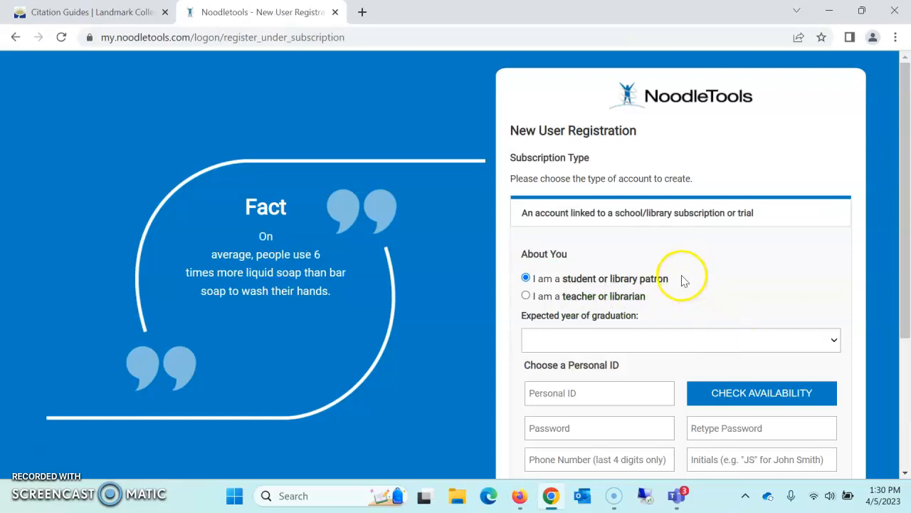
pyautogui.moveTo(680, 407)
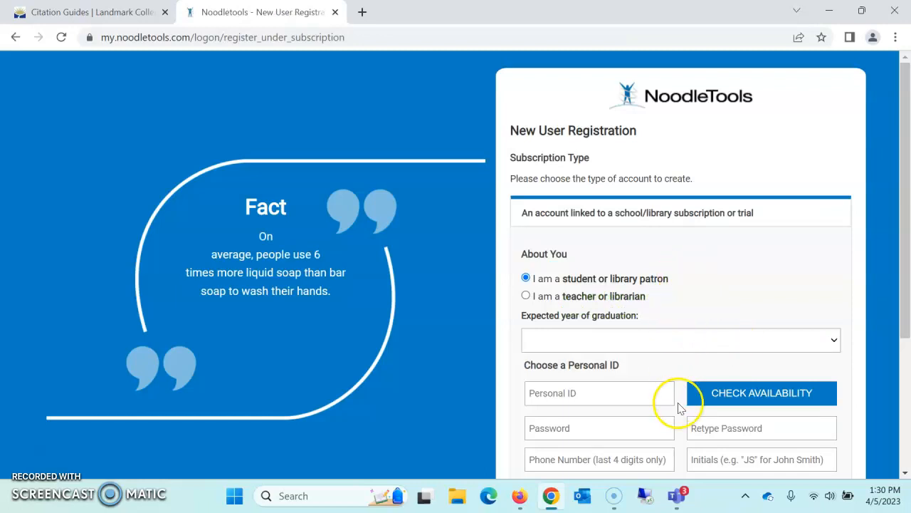
pyautogui.scroll(-3)
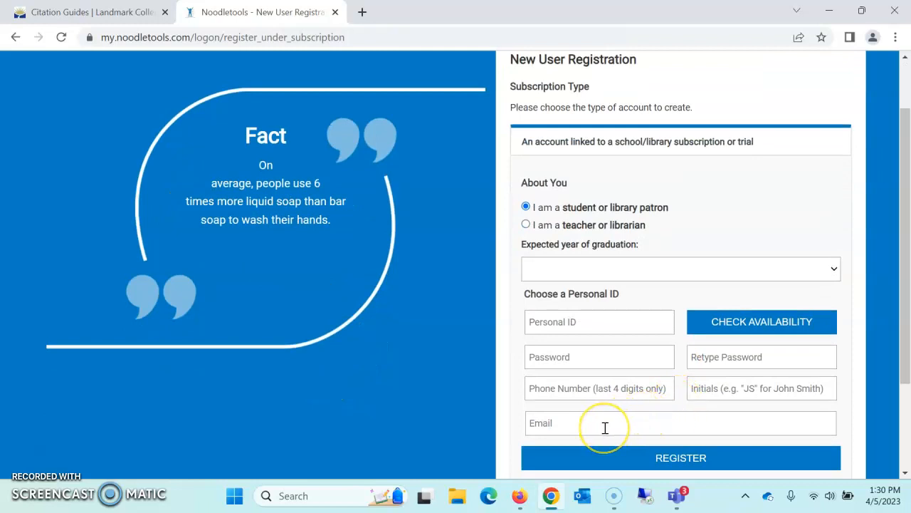
pyautogui.moveTo(704, 458)
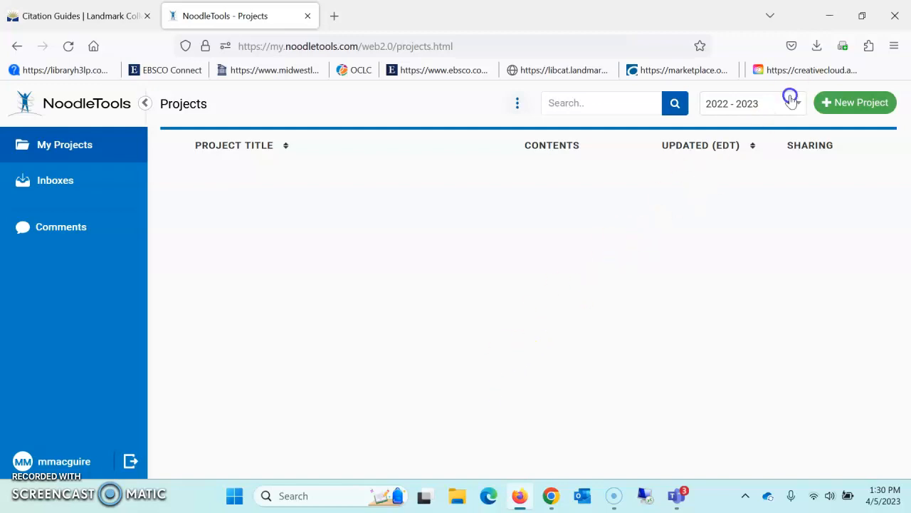
# Start a new project and give it the title civil Rights.
pyautogui.click(854, 103)
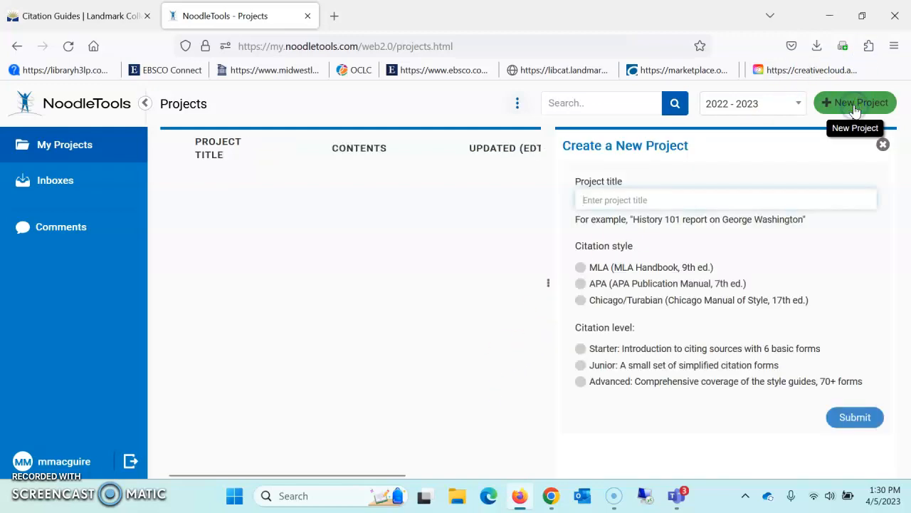
pyautogui.click(727, 199)
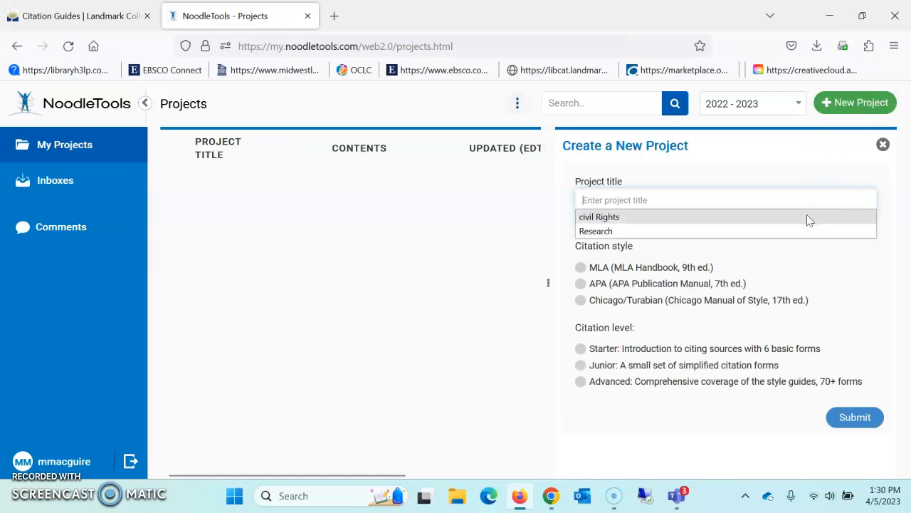
pyautogui.click(598, 216)
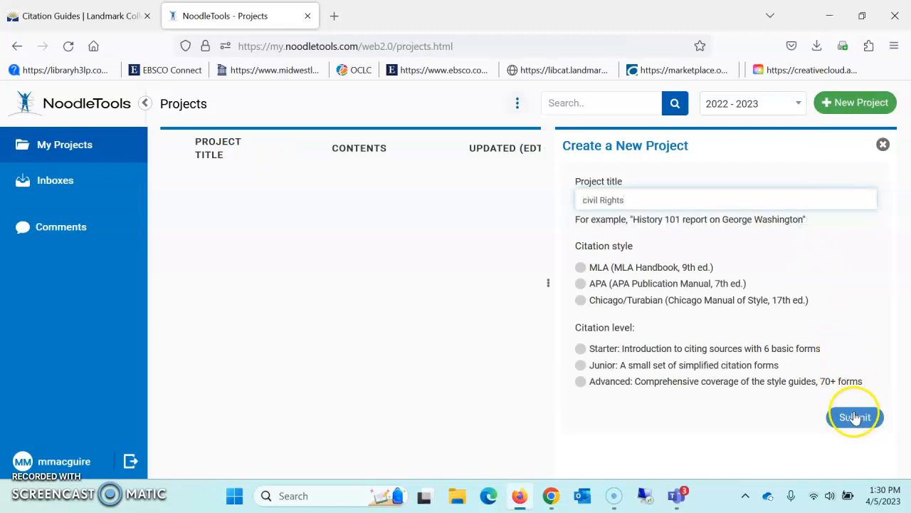
pyautogui.moveTo(585, 273)
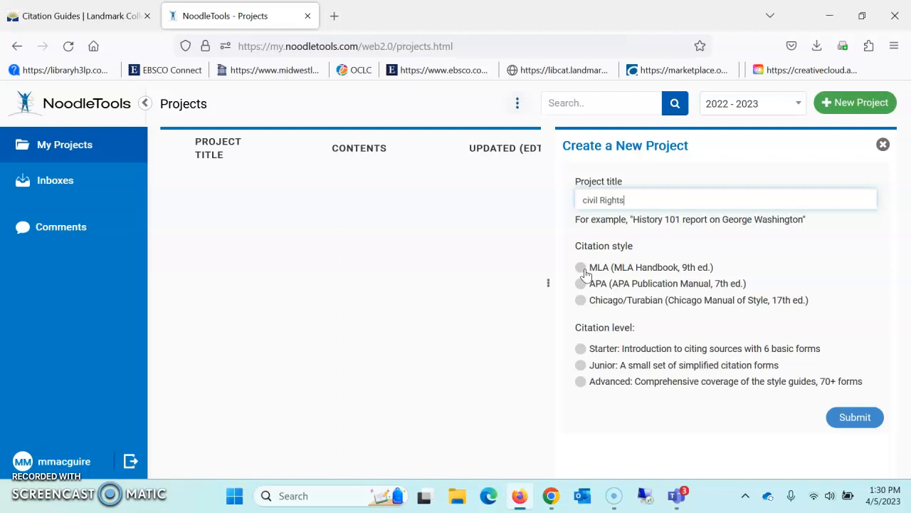
# Choose MLA style at the Starter citation level and submit the project.
pyautogui.click(581, 267)
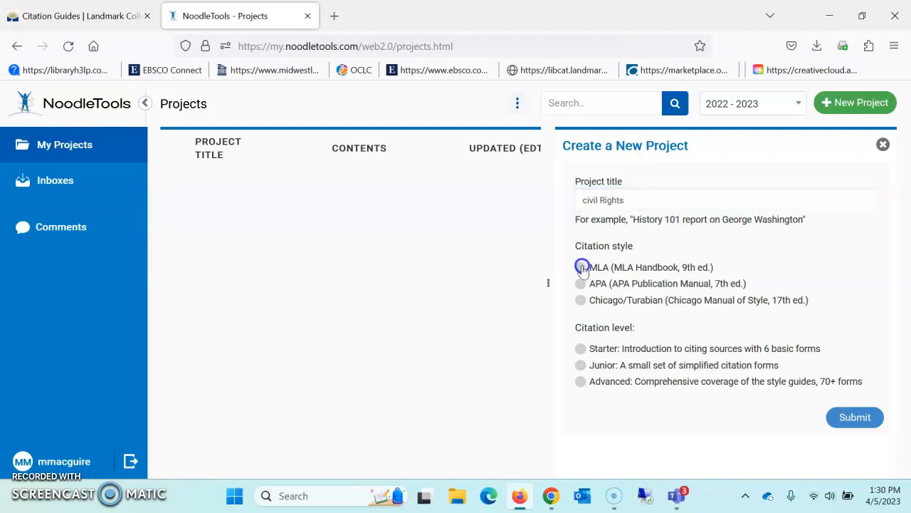
pyautogui.click(581, 268)
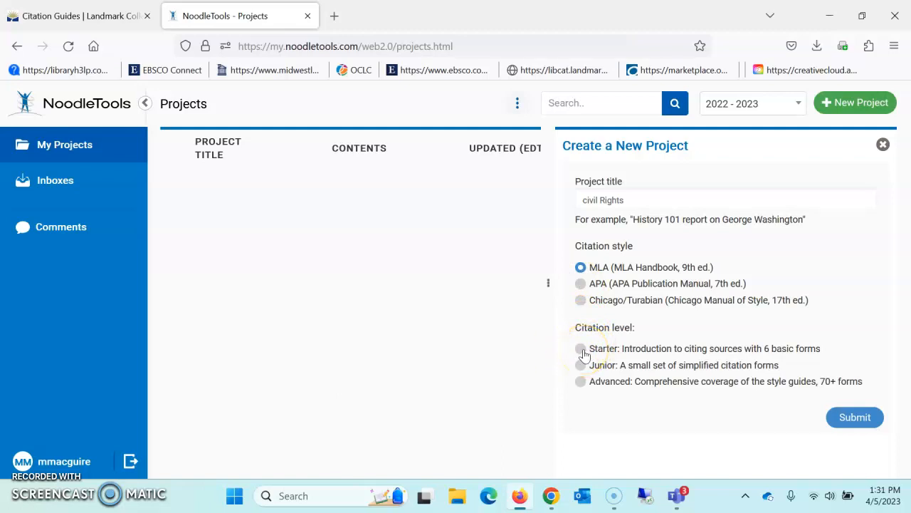
pyautogui.click(581, 347)
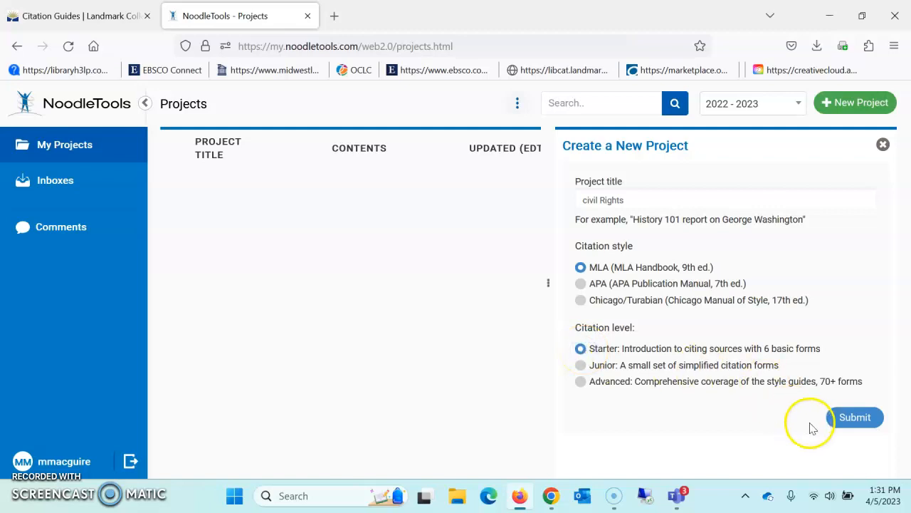
pyautogui.click(854, 415)
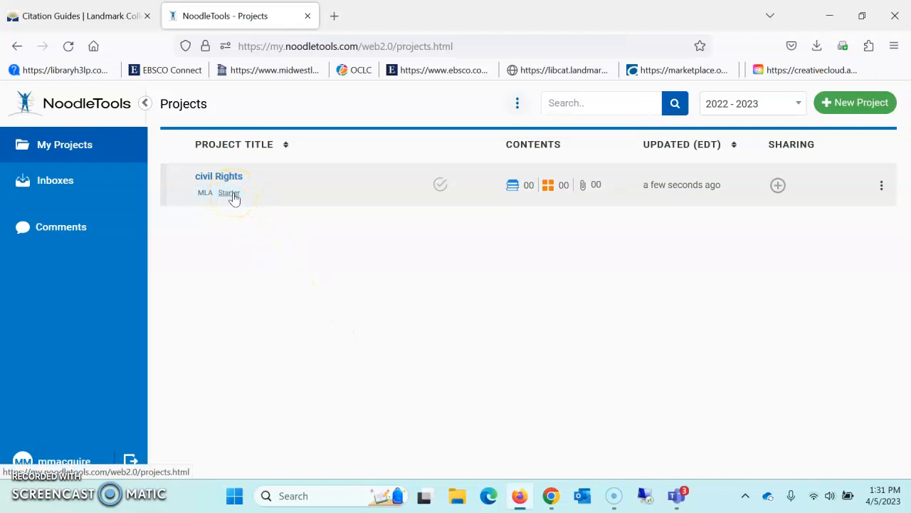
pyautogui.moveTo(513, 185)
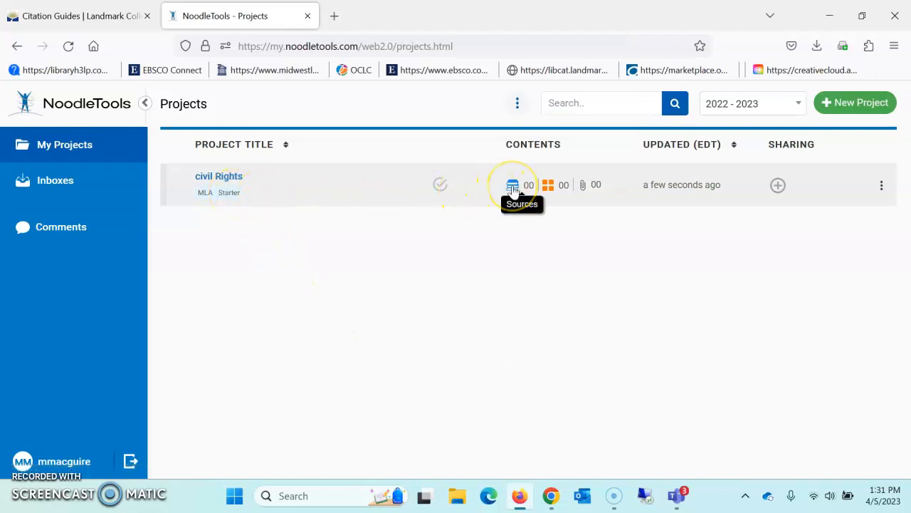
pyautogui.moveTo(581, 186)
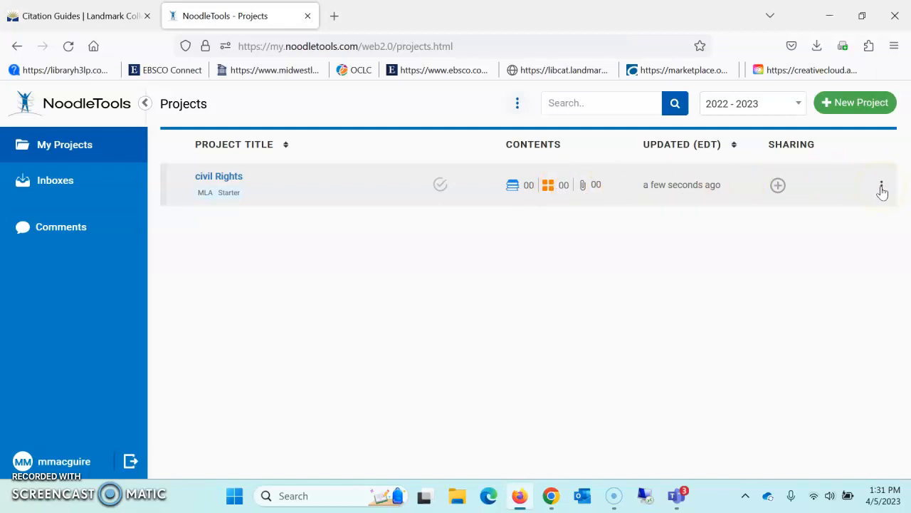
# Check the civil Rights project's row options, then open it to its empty Sources page.
pyautogui.click(881, 185)
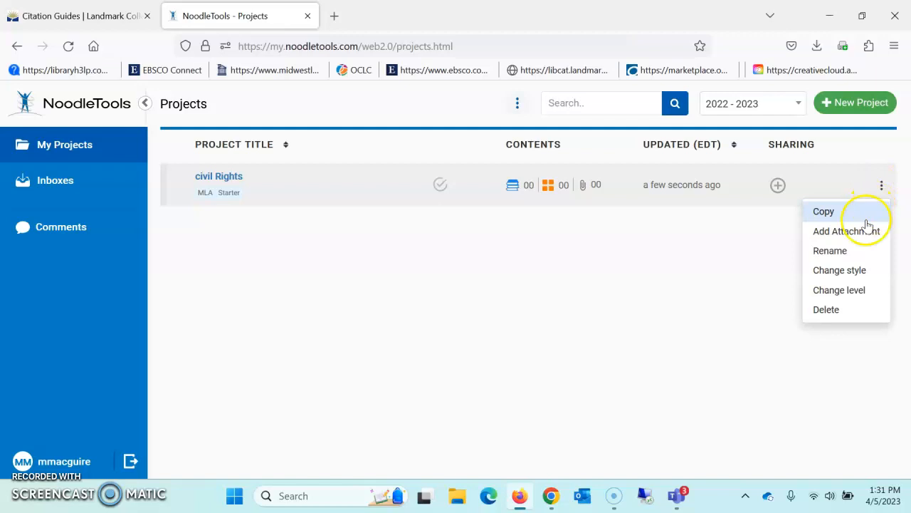
pyautogui.moveTo(830, 251)
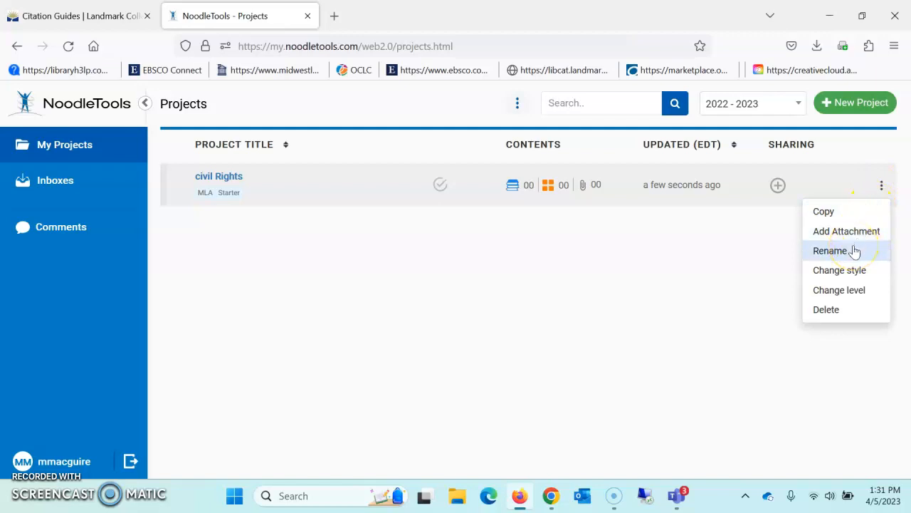
pyautogui.moveTo(849, 271)
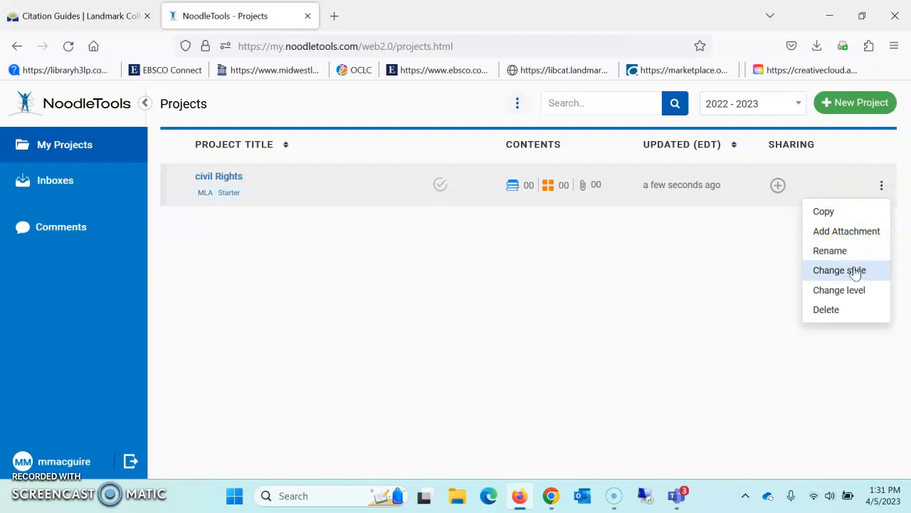
pyautogui.moveTo(840, 291)
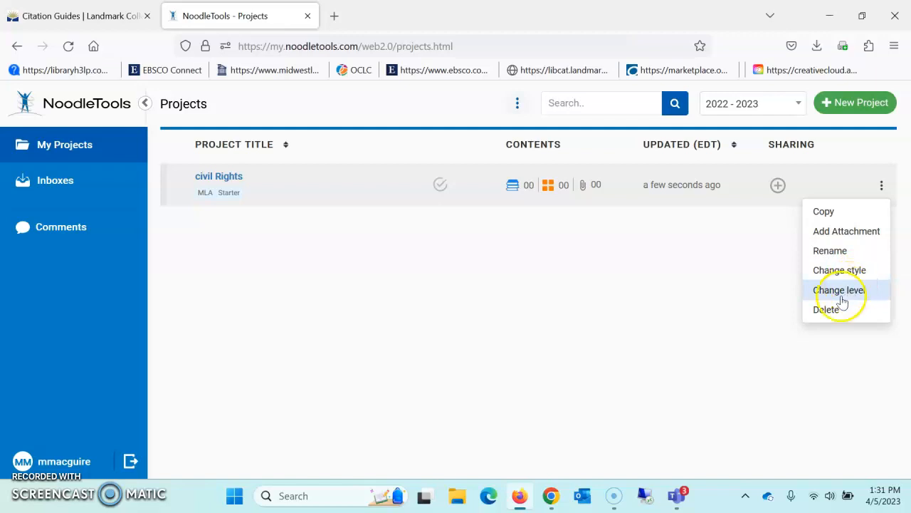
pyautogui.moveTo(827, 311)
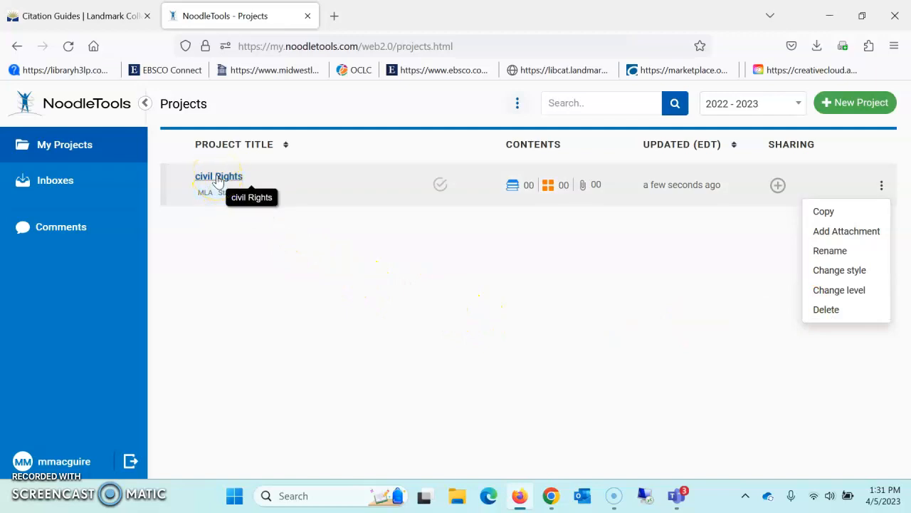
pyautogui.click(219, 177)
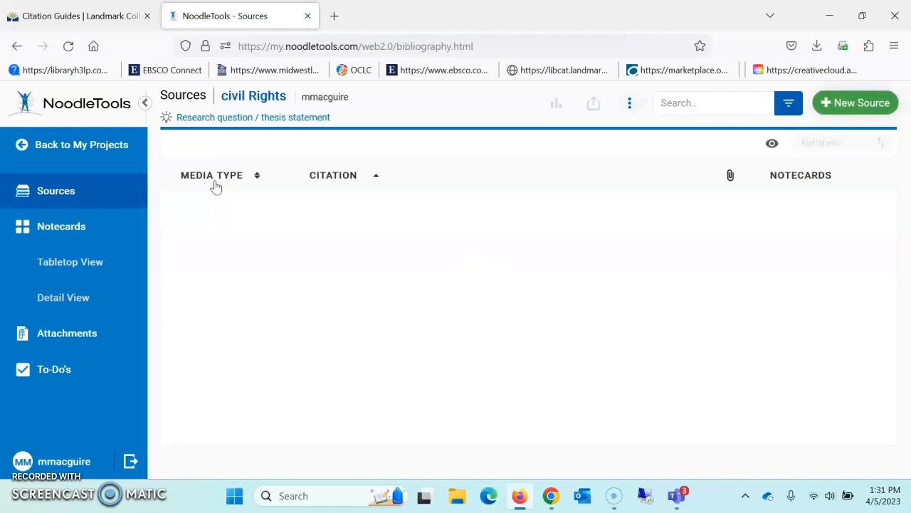
pyautogui.moveTo(854, 103)
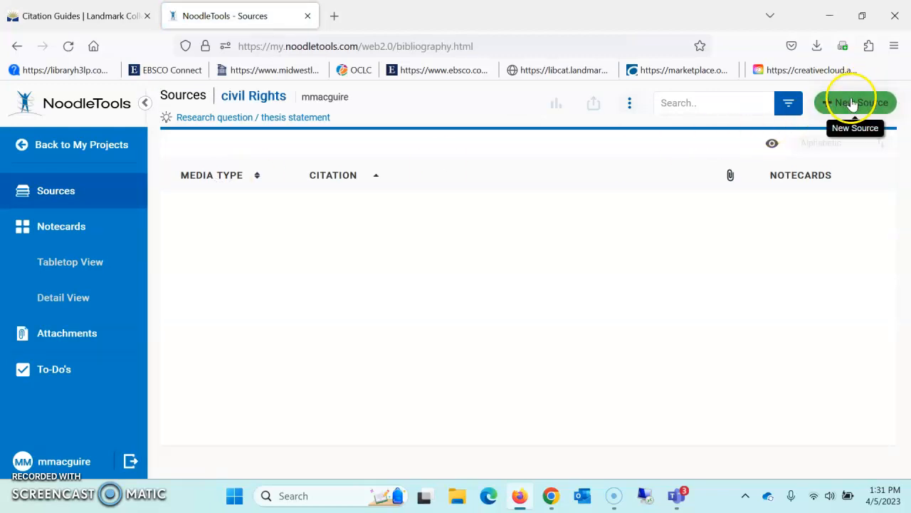
# Begin a citation for a Database reference source, then return to the library Citation Guides page.
pyautogui.click(854, 102)
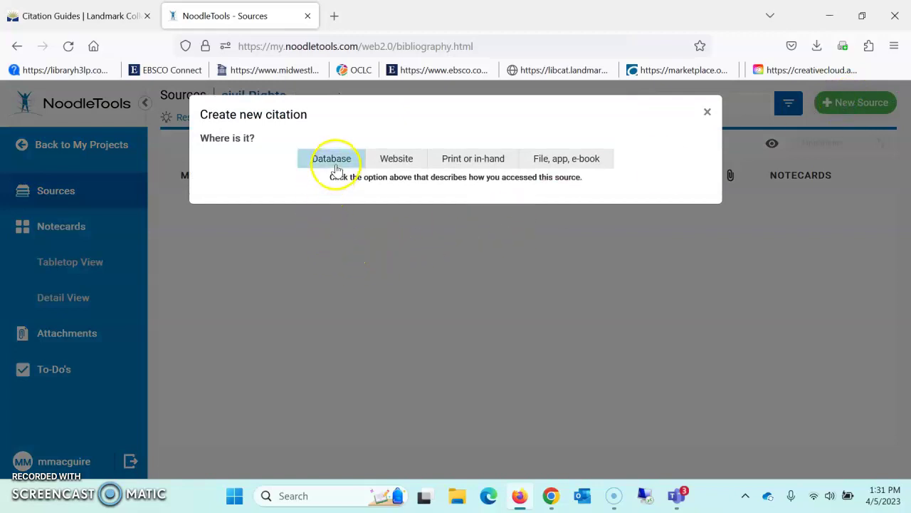
pyautogui.click(330, 158)
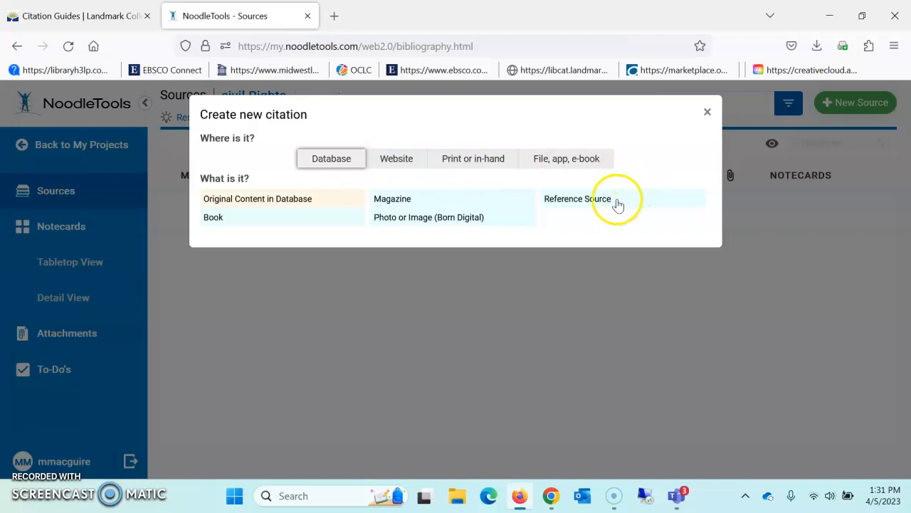
pyautogui.click(577, 200)
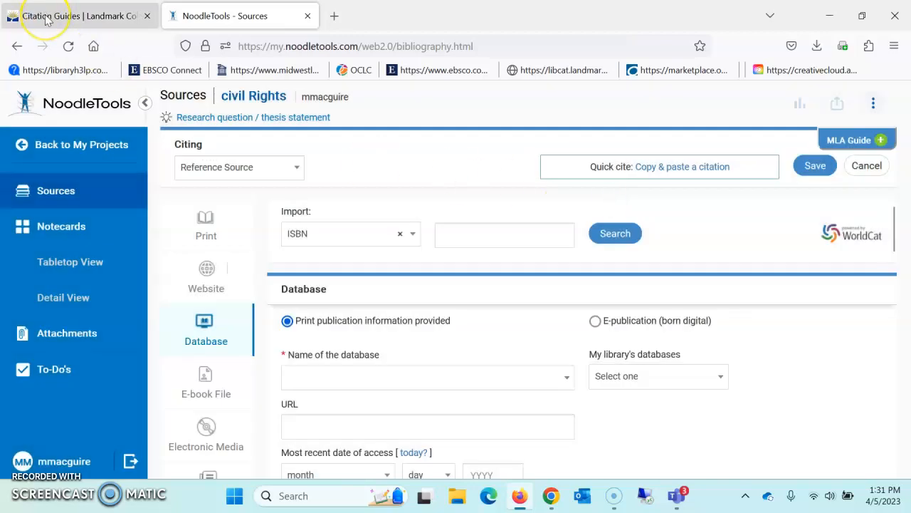
pyautogui.click(71, 16)
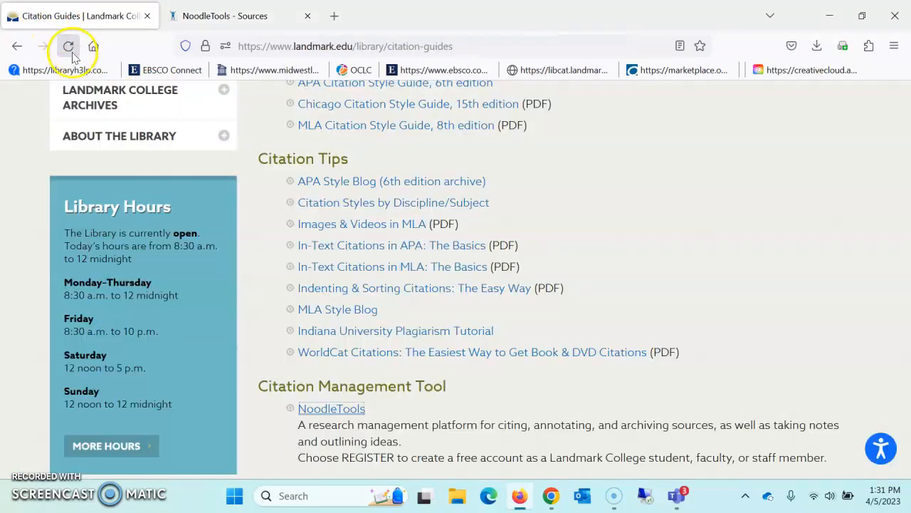
# Go through Books, Video & Audio to the library's Encyclopedias page.
pyautogui.click(68, 45)
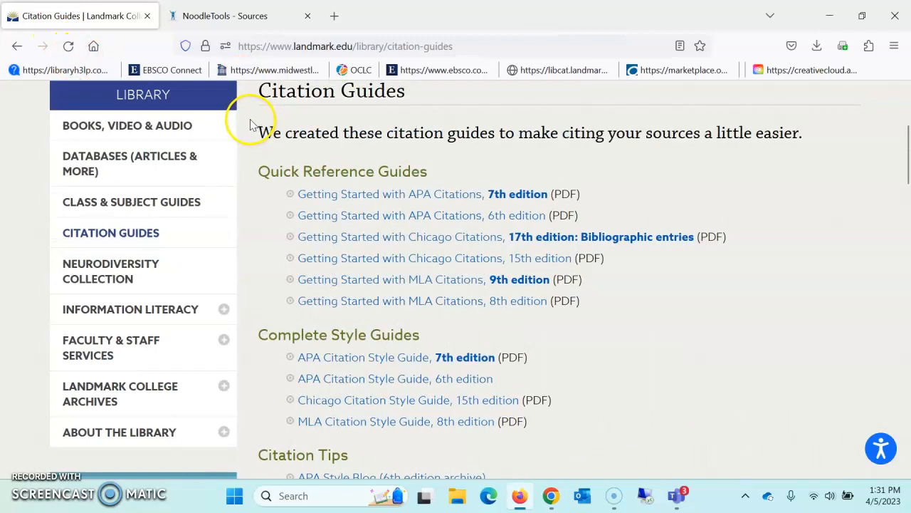
pyautogui.moveTo(114, 135)
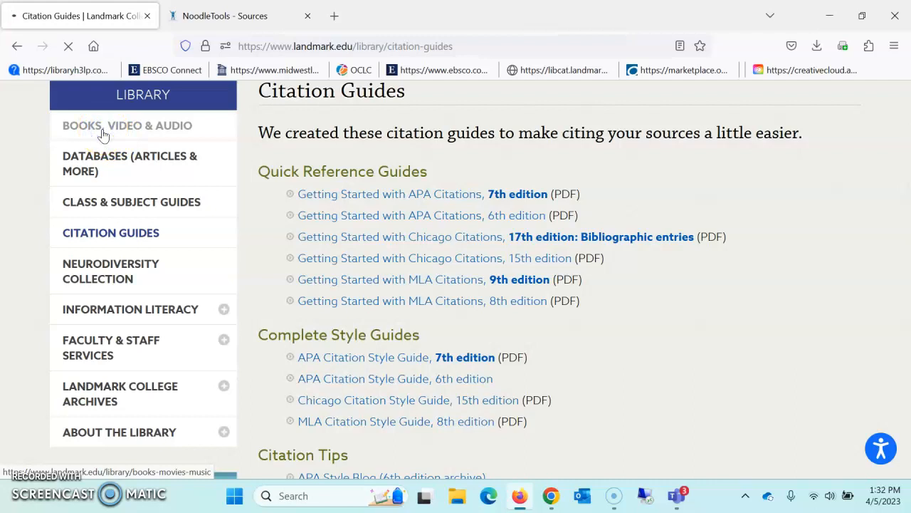
pyautogui.click(128, 125)
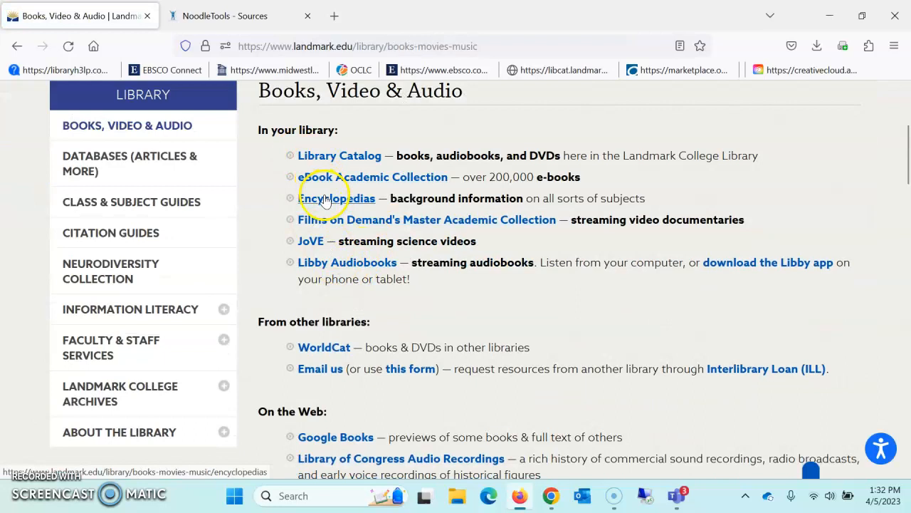
pyautogui.click(336, 198)
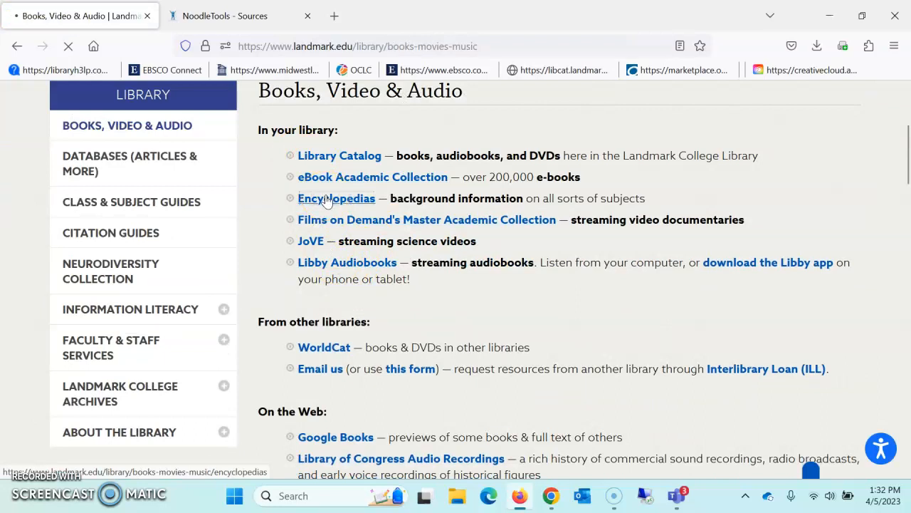
pyautogui.click(336, 198)
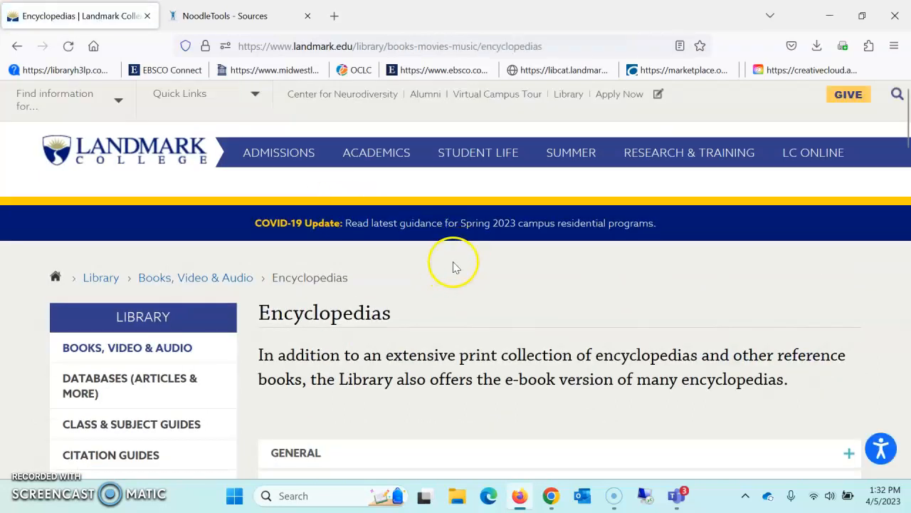
# Expand the General encyclopedias list and open Gale eBooks.
pyautogui.scroll(-3)
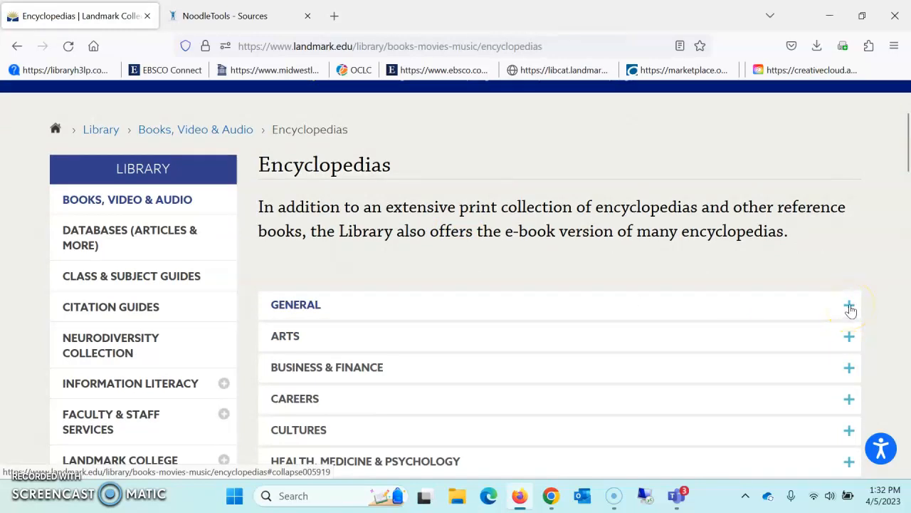
pyautogui.click(848, 307)
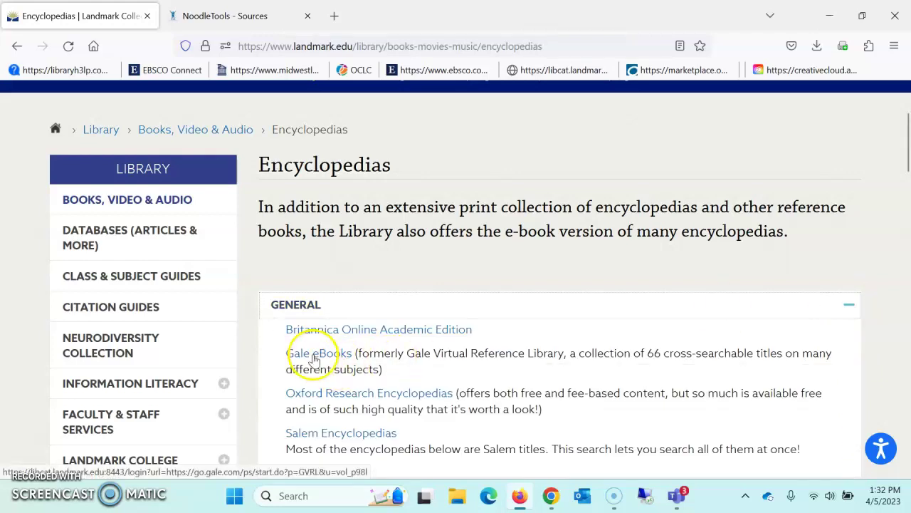
pyautogui.click(310, 353)
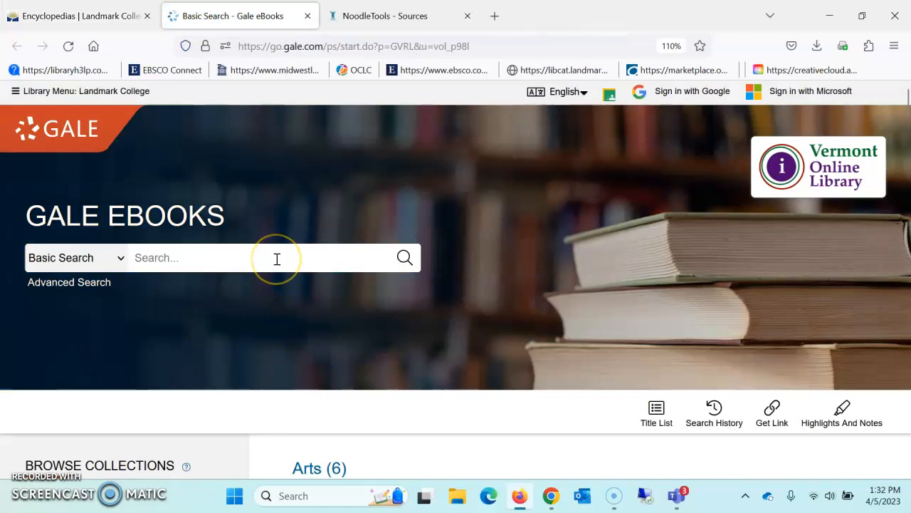
# Search Gale eBooks for the 'civil rights movement' suggestion.
pyautogui.click(276, 257)
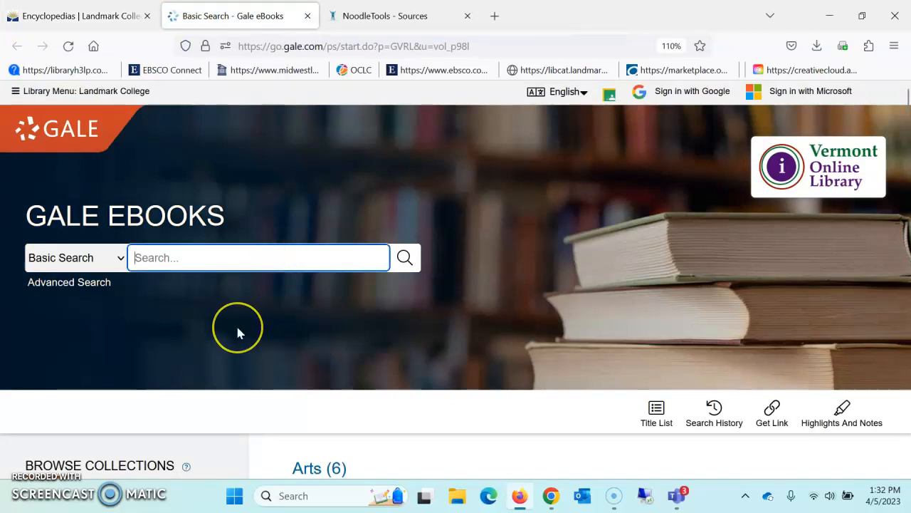
pyautogui.write('Civil Rights')
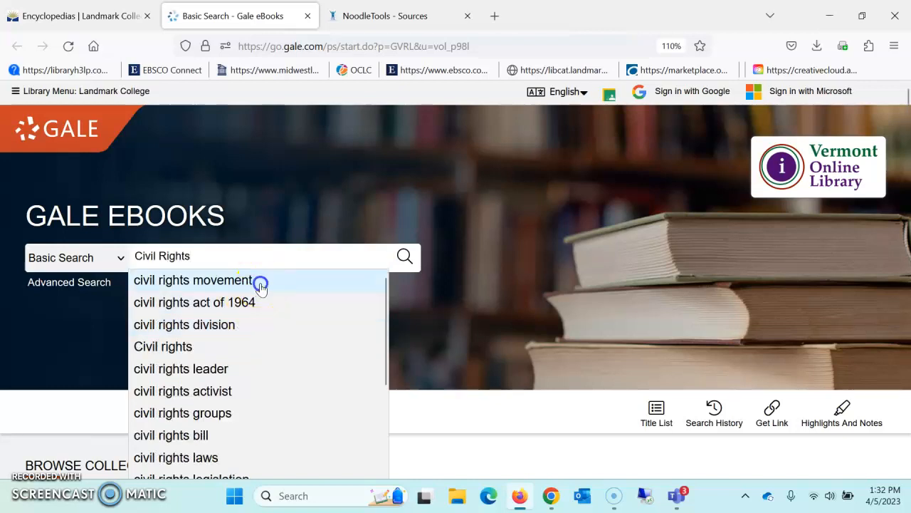
pyautogui.click(194, 280)
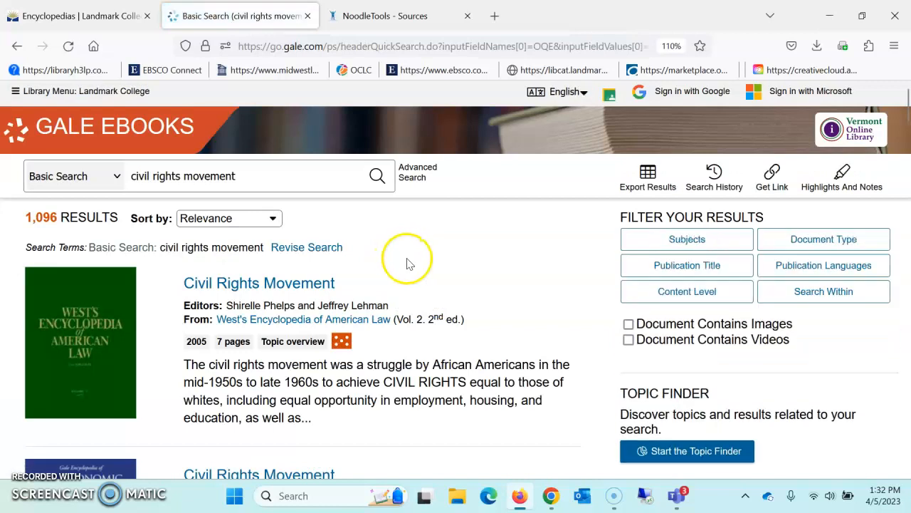
# Scroll the results to the 'Civil Rights Movement, U.S.' entry.
pyautogui.scroll(-3)
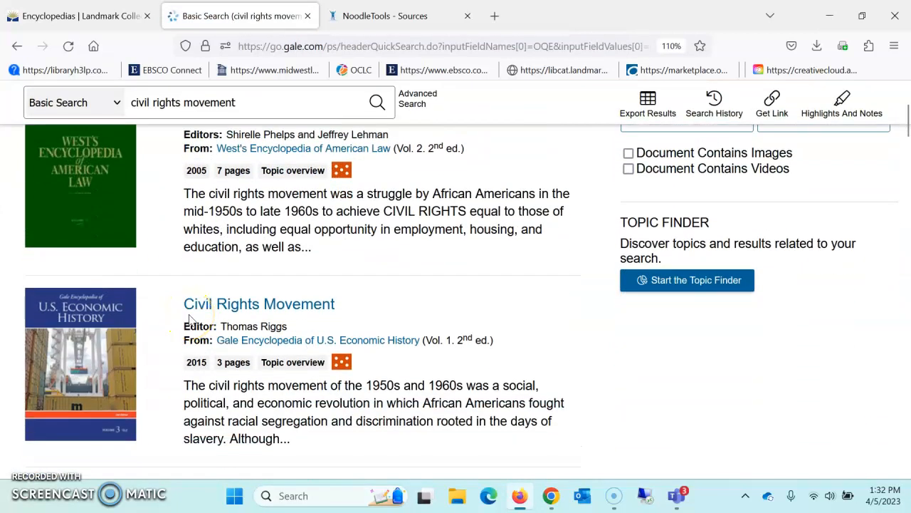
pyautogui.scroll(-3)
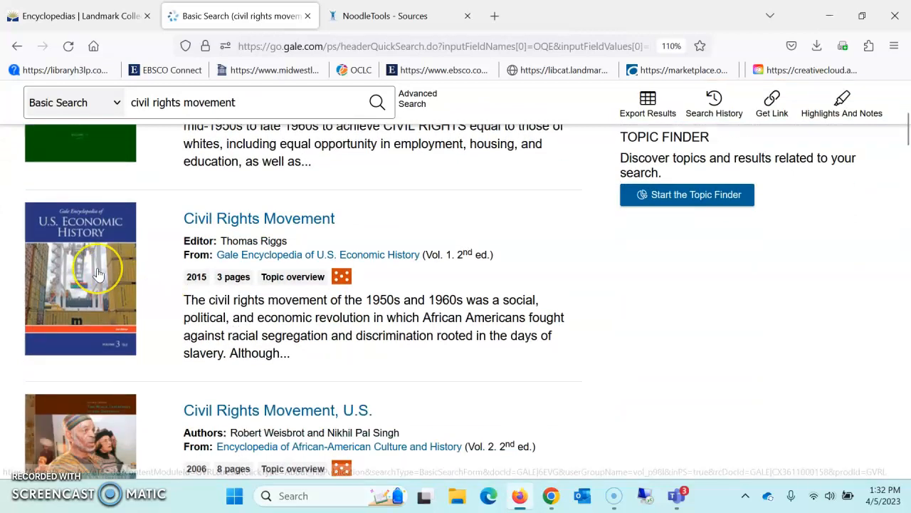
pyautogui.scroll(-3)
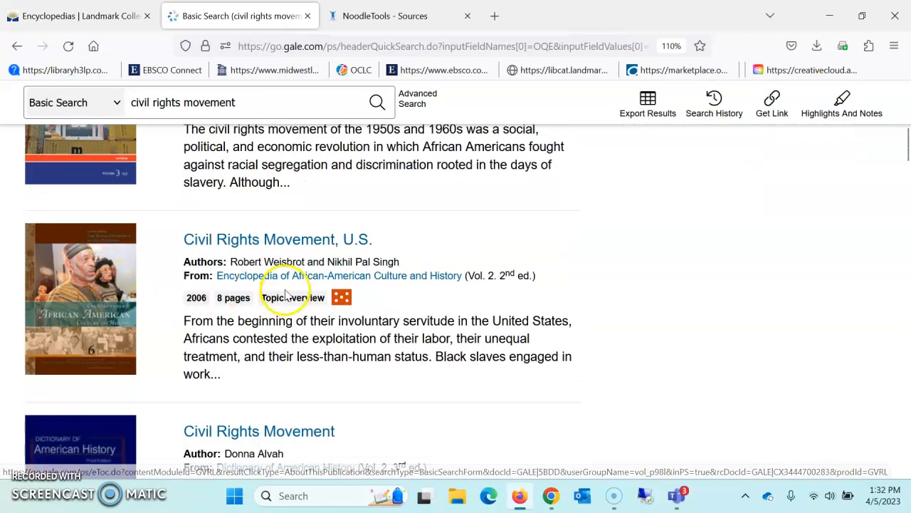
pyautogui.moveTo(305, 288)
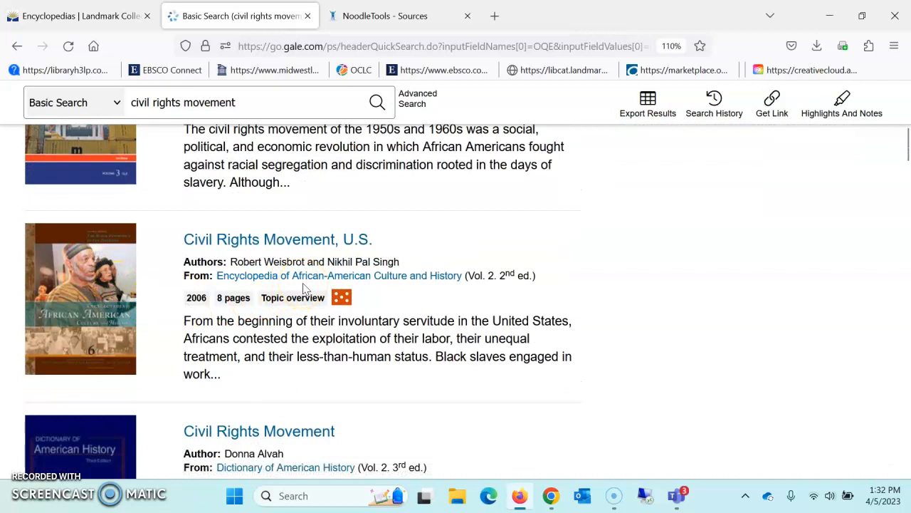
pyautogui.scroll(-3)
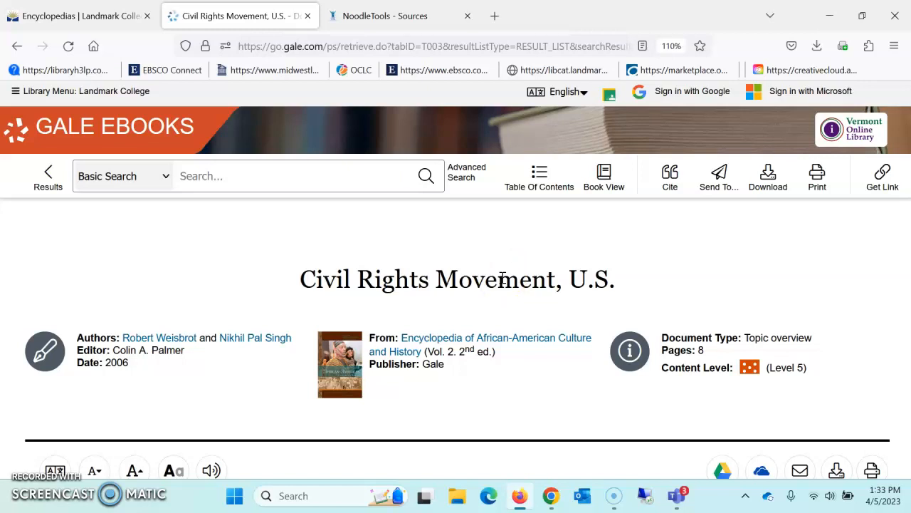
pyautogui.moveTo(669, 176)
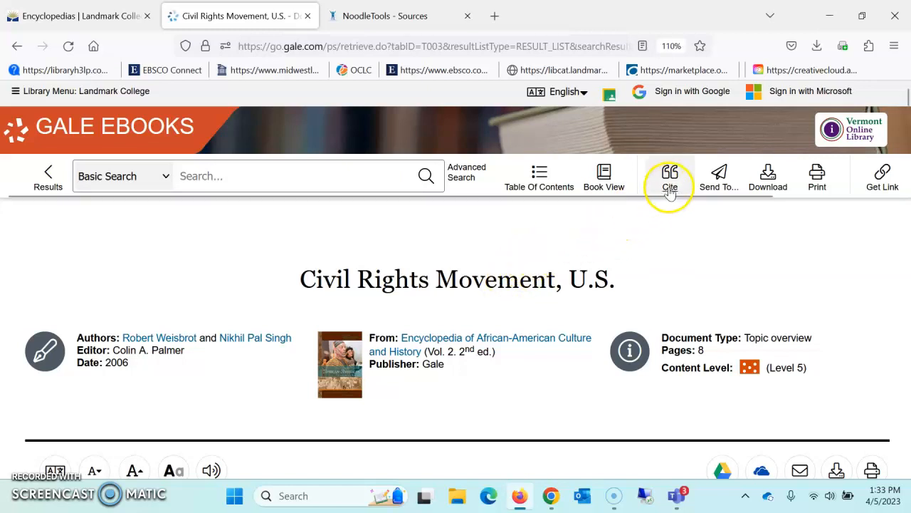
# Copy the entry's MLA 9th Edition citation and return to the NoodleTools citation form.
pyautogui.click(669, 177)
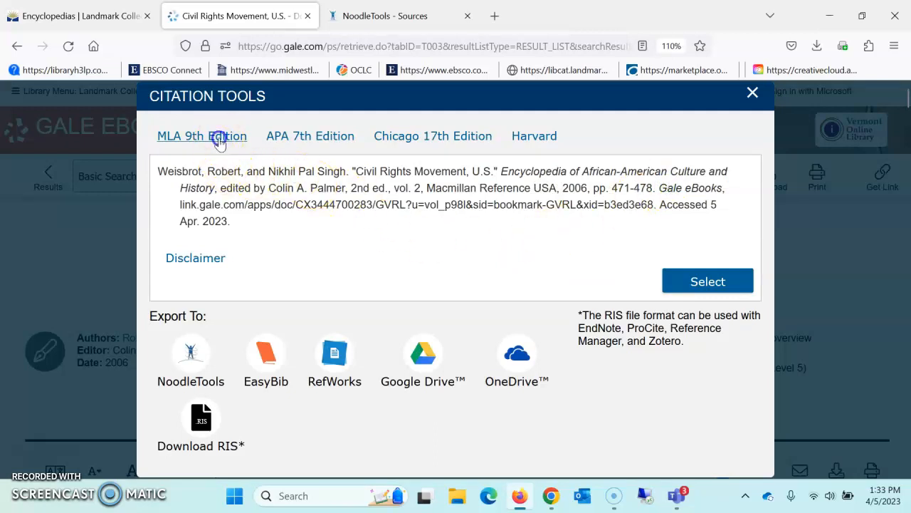
pyautogui.moveTo(180, 205); pyautogui.dragTo(231, 221)
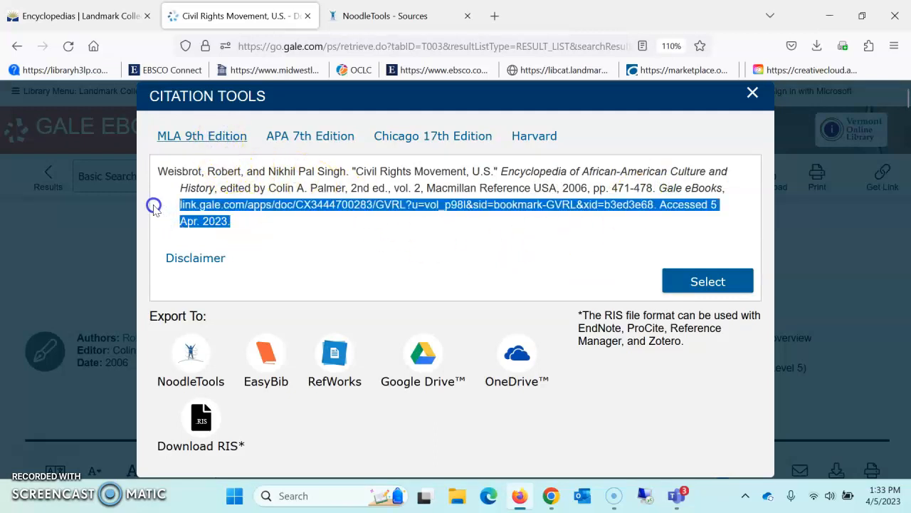
pyautogui.rightClick(256, 193)
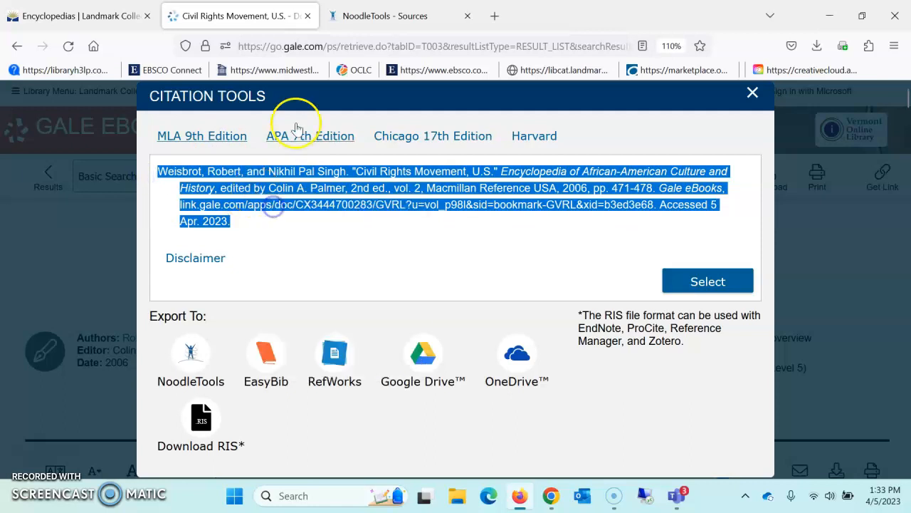
pyautogui.click(386, 16)
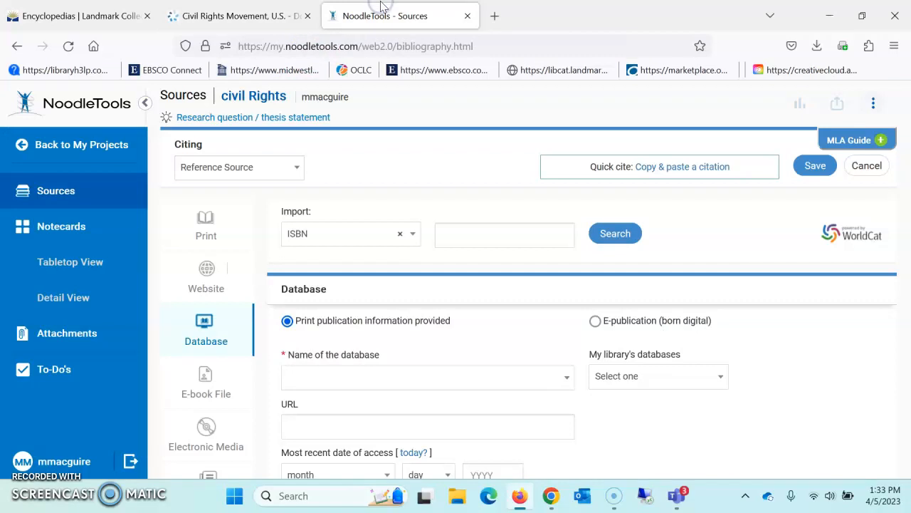
pyautogui.moveTo(339, 191)
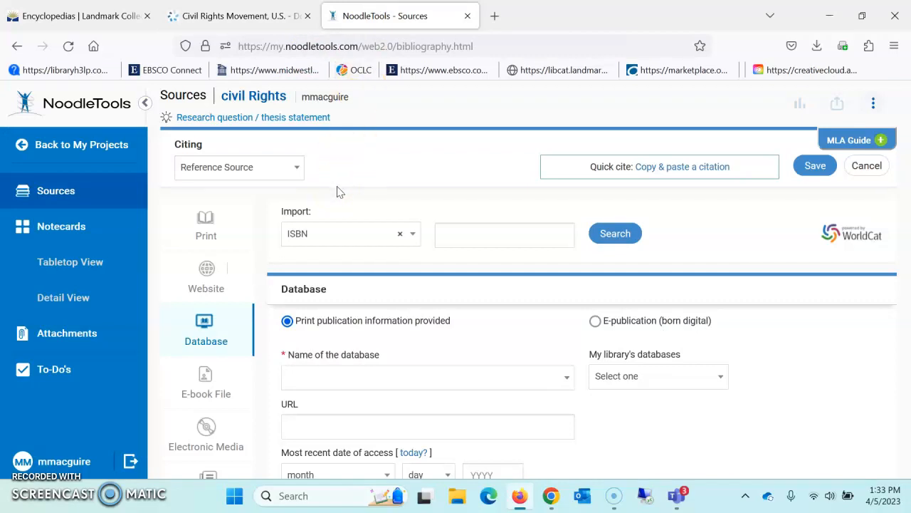
# Review the encyclopedia reference form's database, article and encyclopedia sections, leaving them blank.
pyautogui.scroll(-3)
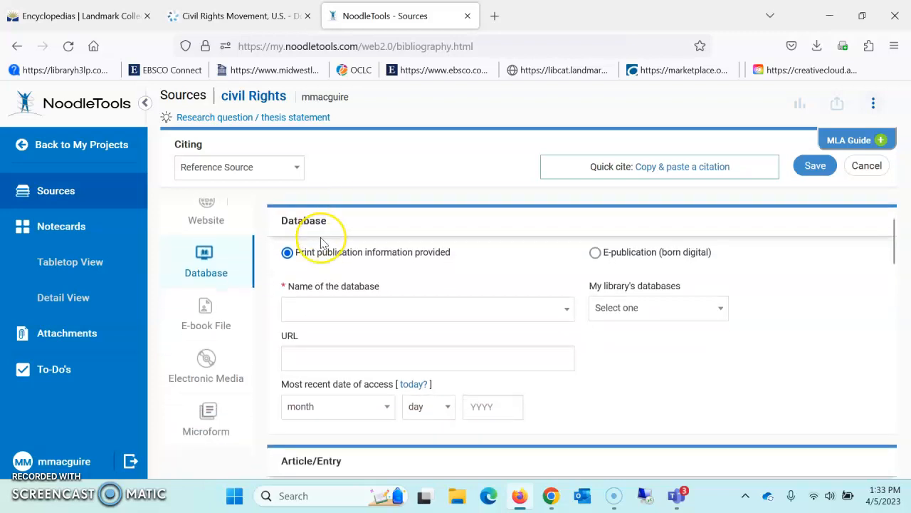
pyautogui.scroll(-3)
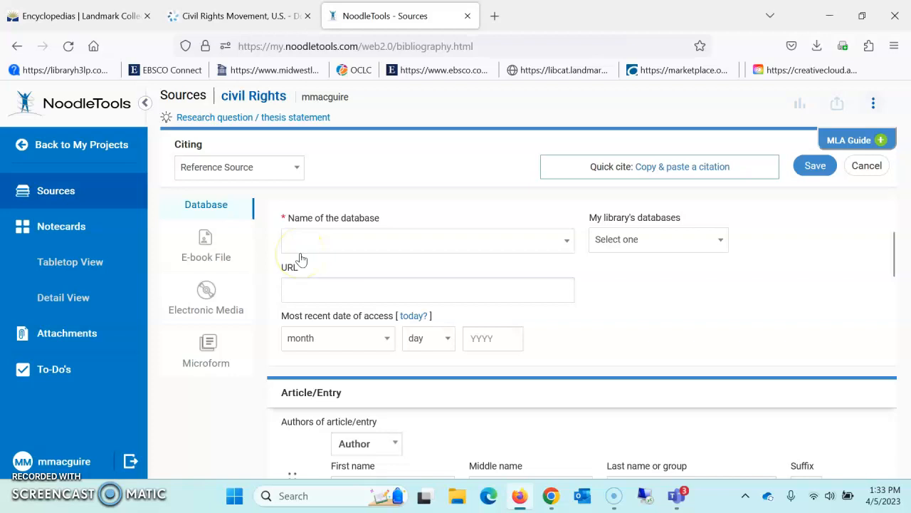
pyautogui.click(313, 293)
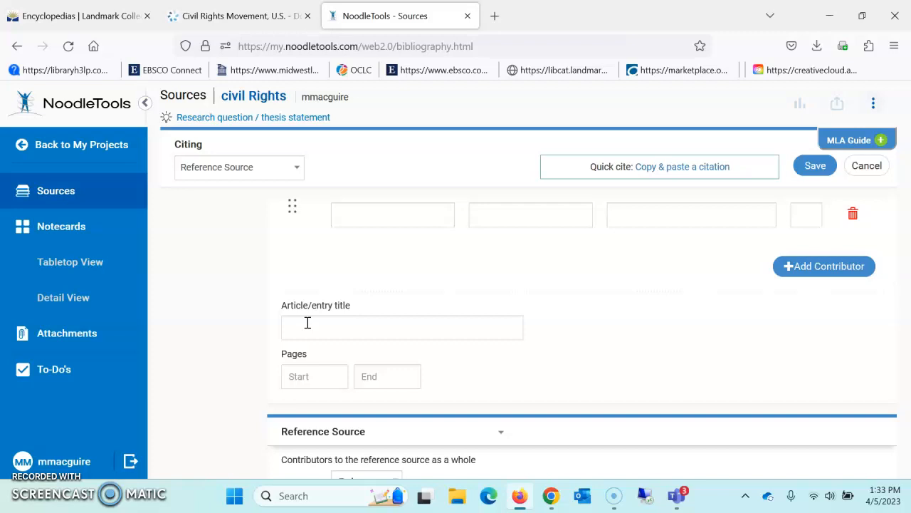
pyautogui.scroll(-3)
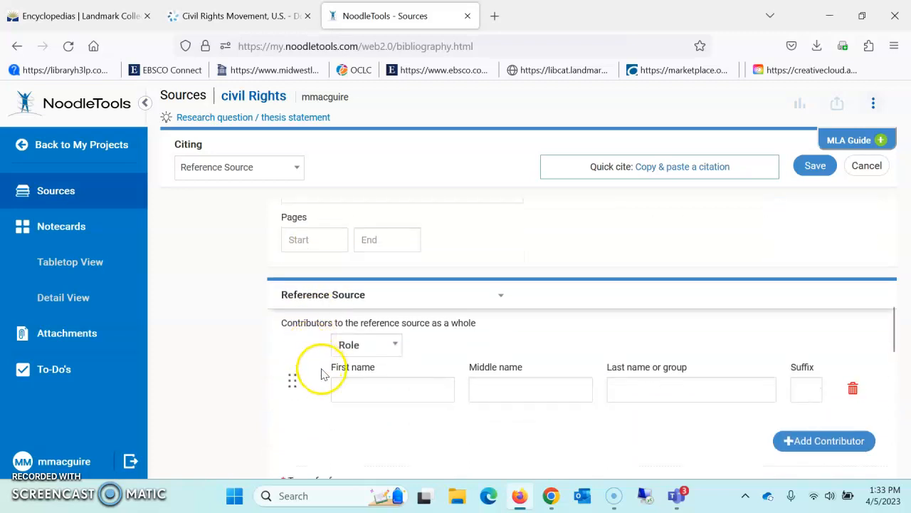
pyautogui.scroll(-3)
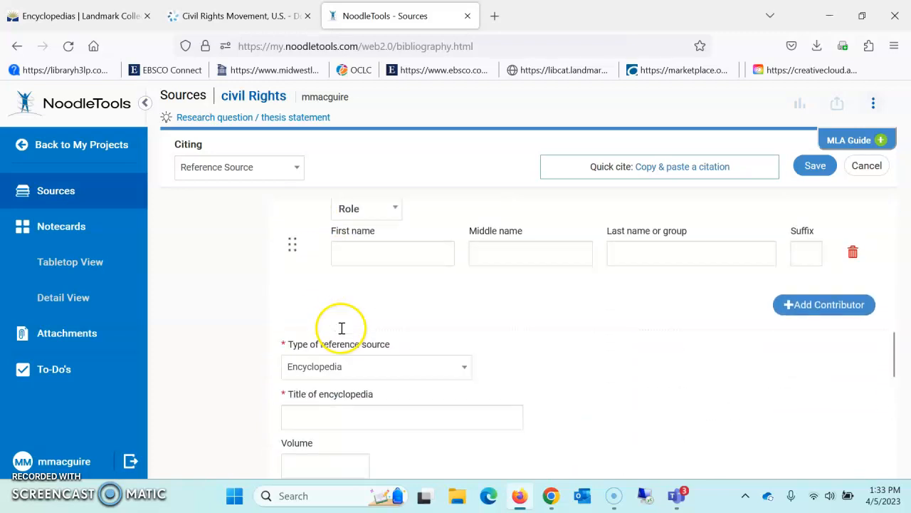
pyautogui.scroll(-3)
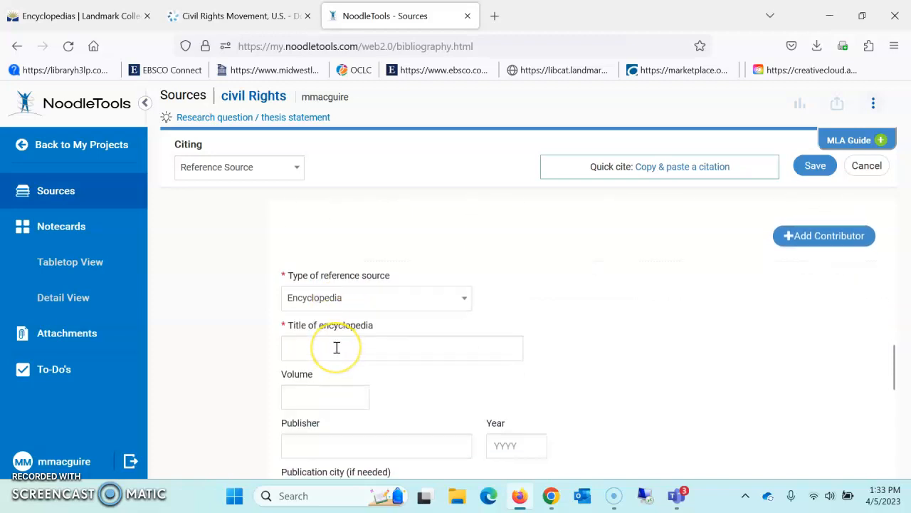
pyautogui.scroll(-3)
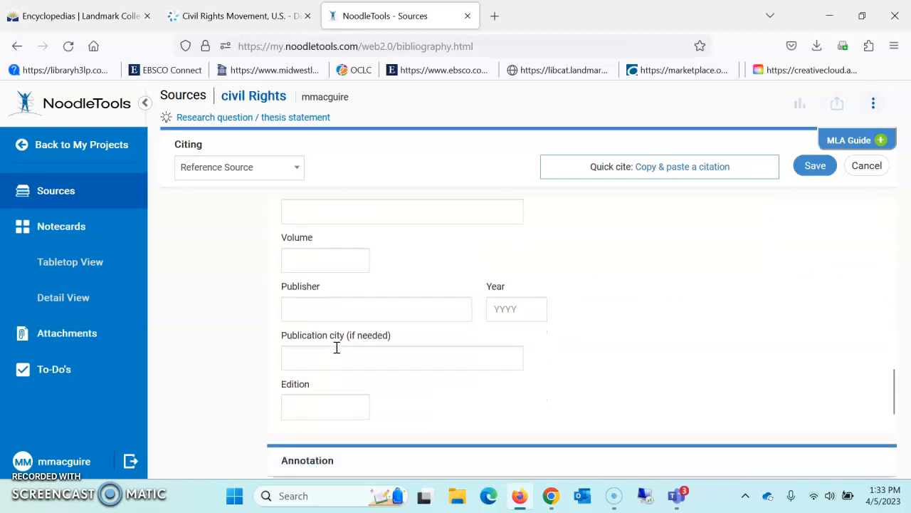
pyautogui.scroll(-3)
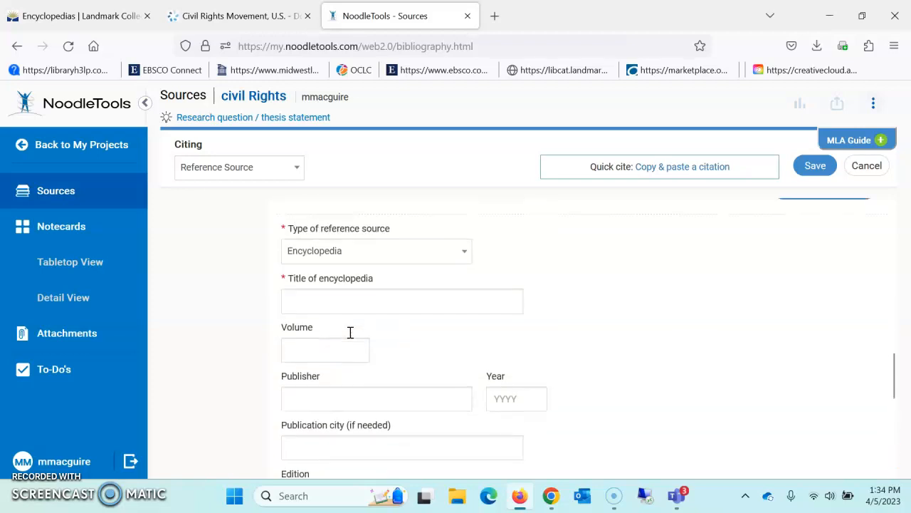
# Use Quick cite to paste the Gale MLA citation and save it as a source.
pyautogui.click(205, 328)
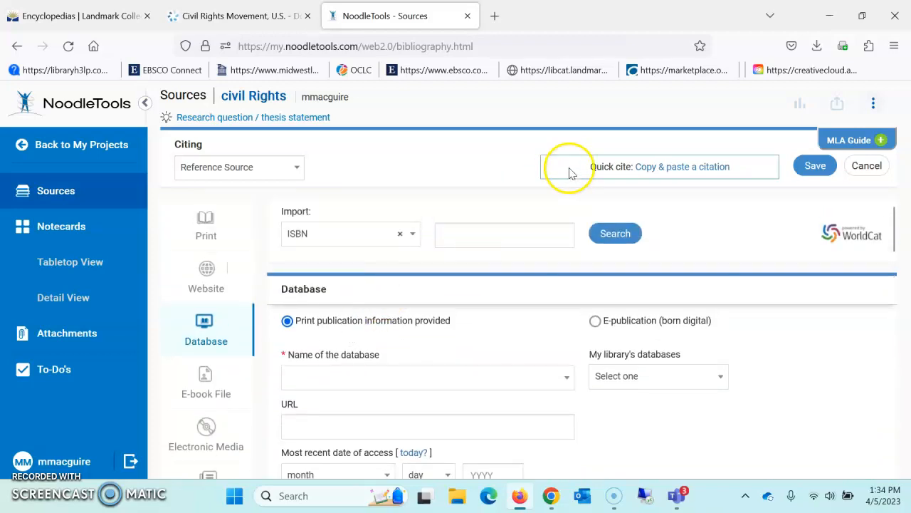
pyautogui.moveTo(619, 165)
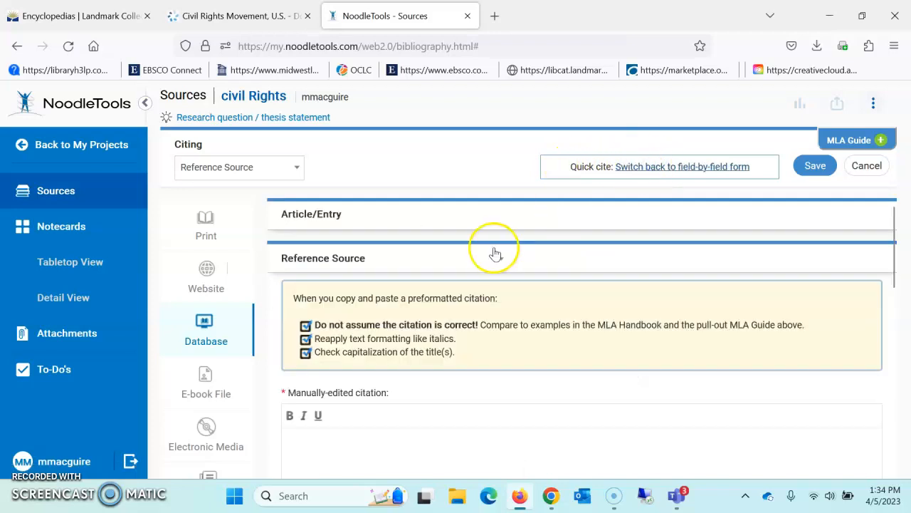
pyautogui.scroll(-3)
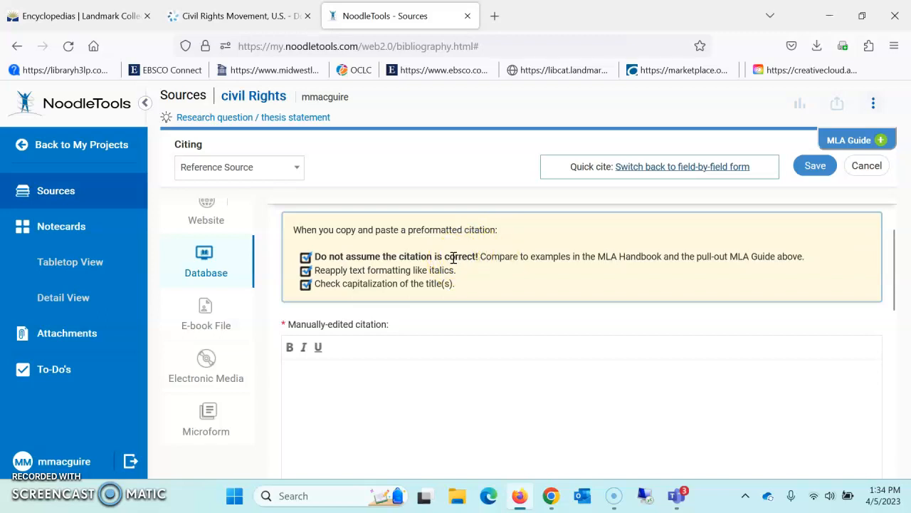
pyautogui.moveTo(456, 279)
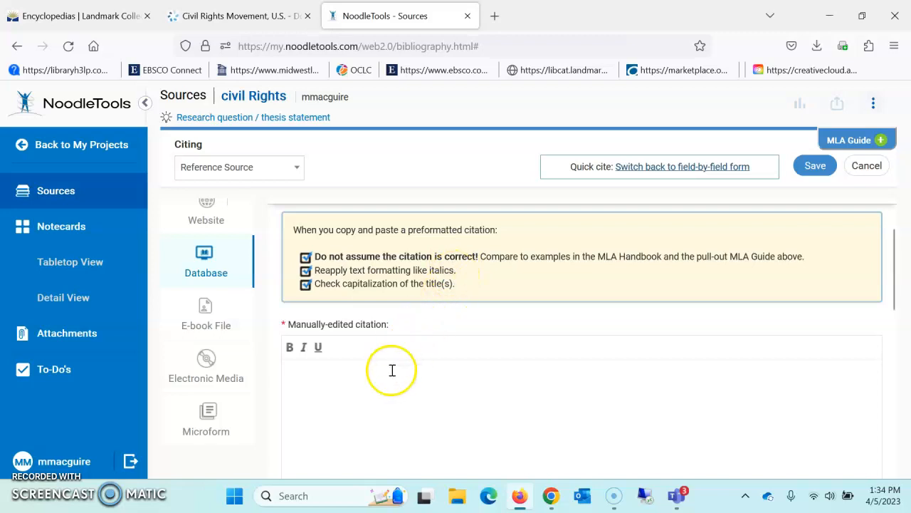
pyautogui.click(385, 370)
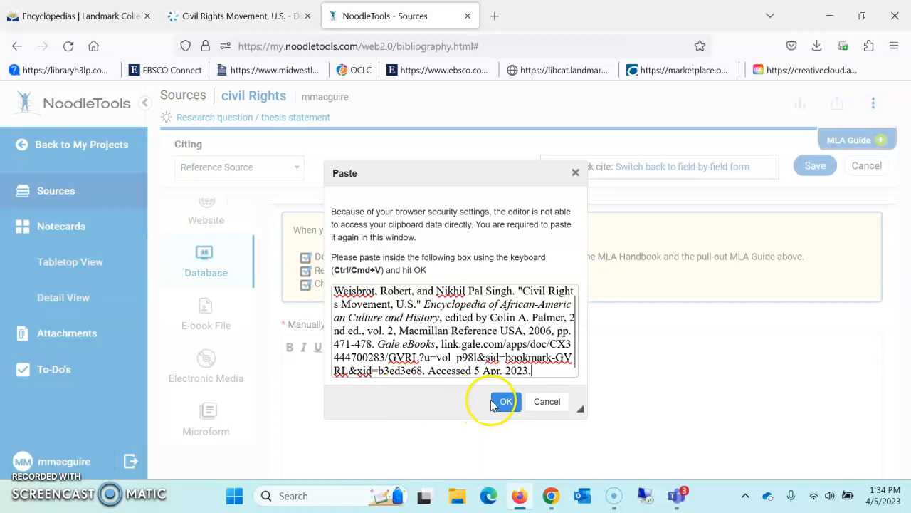
pyautogui.click(506, 402)
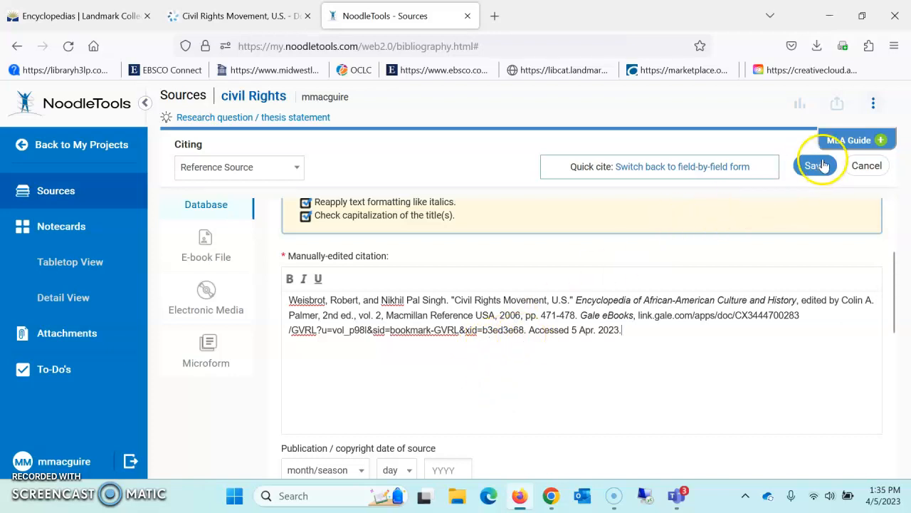
pyautogui.click(817, 165)
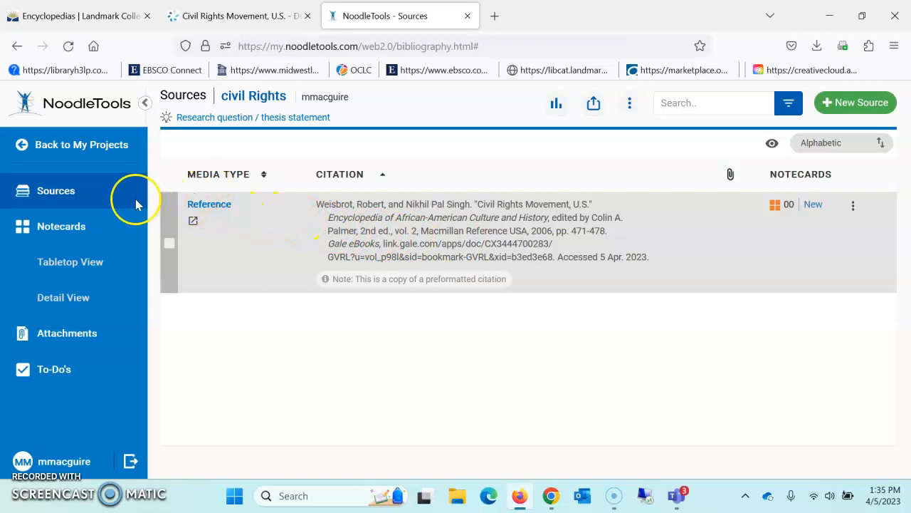
# Start a blank new notecard in the civil Rights project's Notecards view.
pyautogui.click(61, 227)
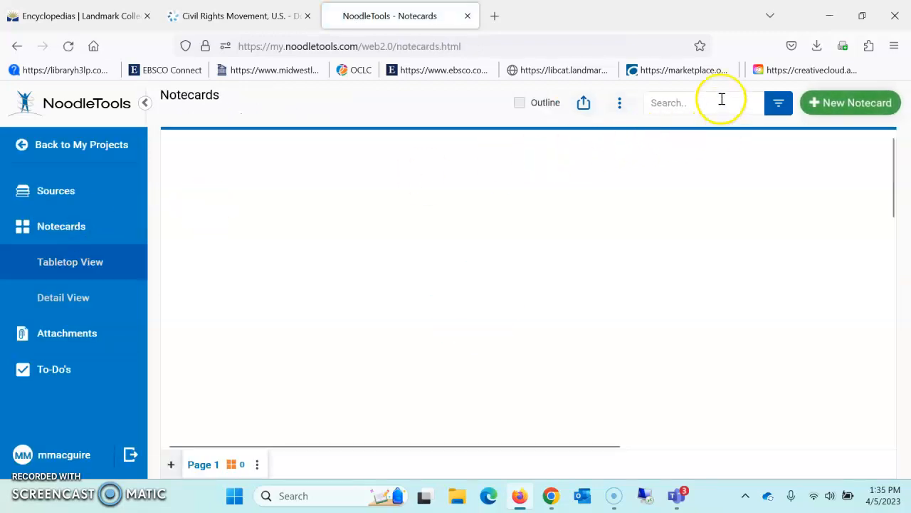
pyautogui.click(850, 103)
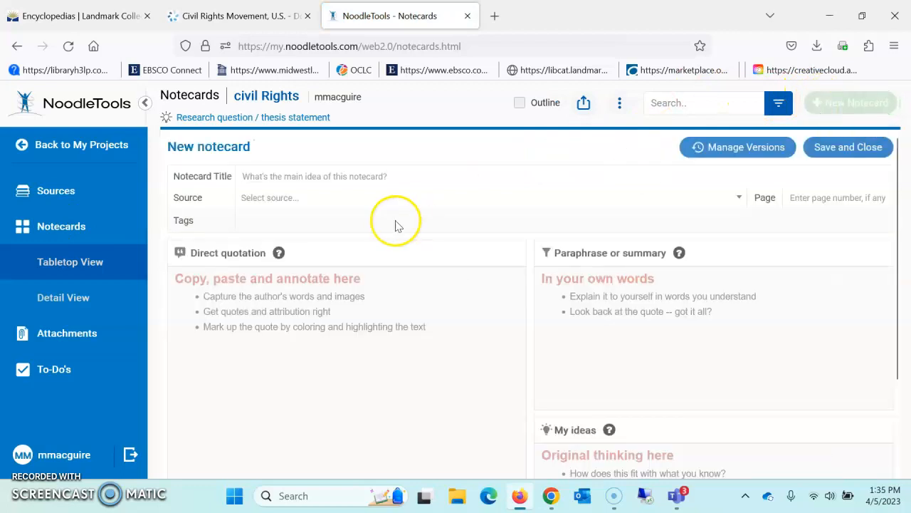
pyautogui.click(276, 296)
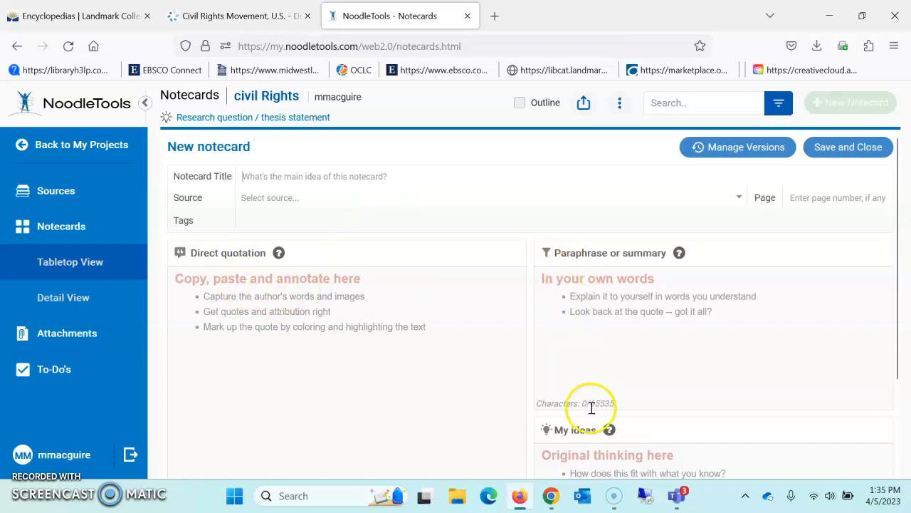
pyautogui.moveTo(271, 16)
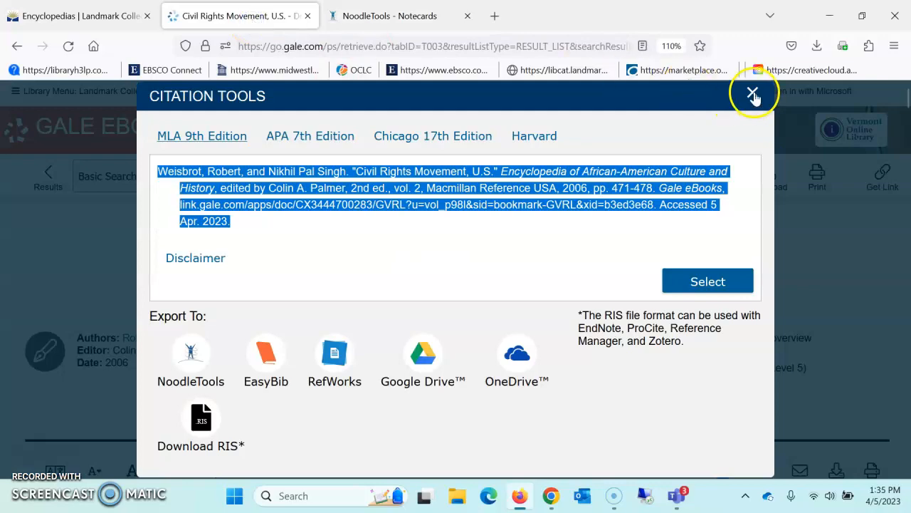
# Close Citation Tools and copy the 'Until 1910, 90 percent of blacks lived in the South' sentence.
pyautogui.click(752, 94)
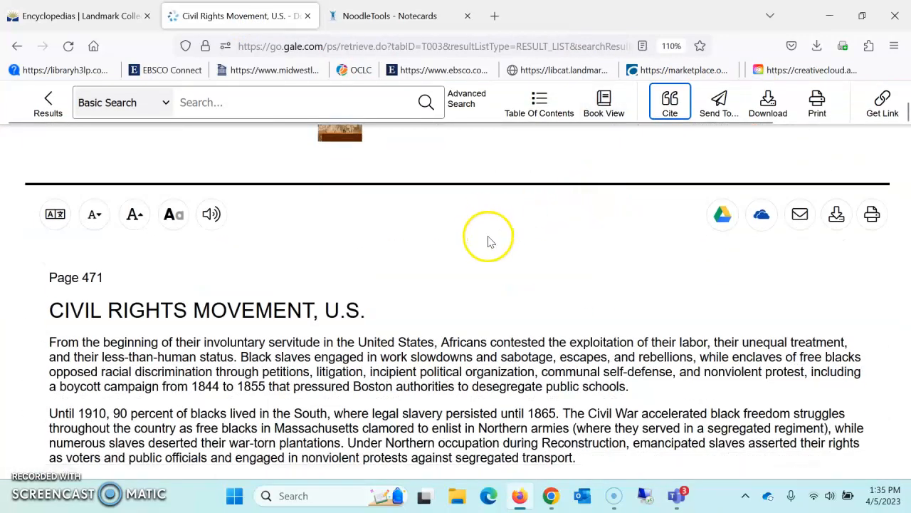
pyautogui.scroll(-3)
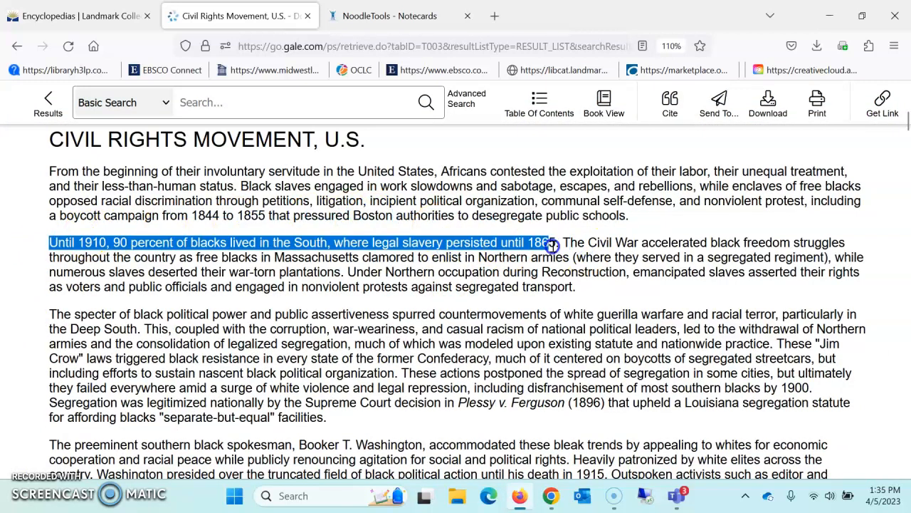
pyautogui.click(552, 244)
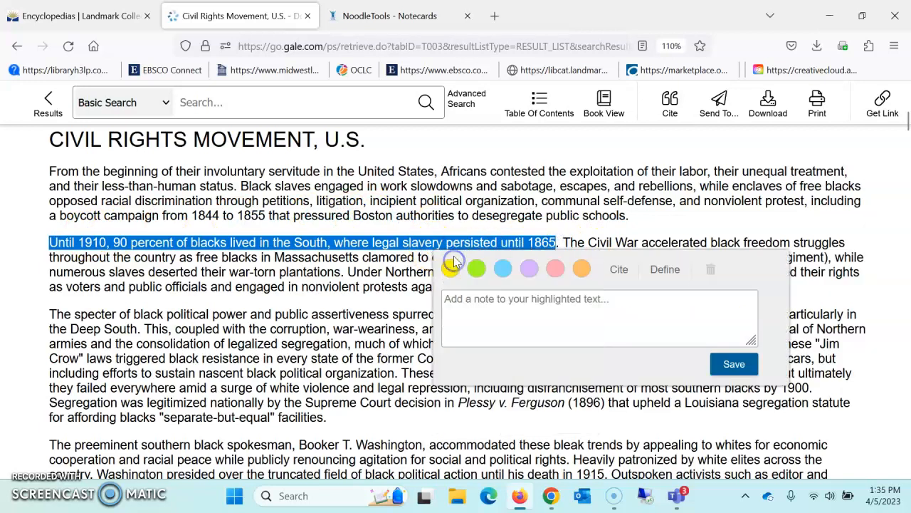
pyautogui.click(398, 16)
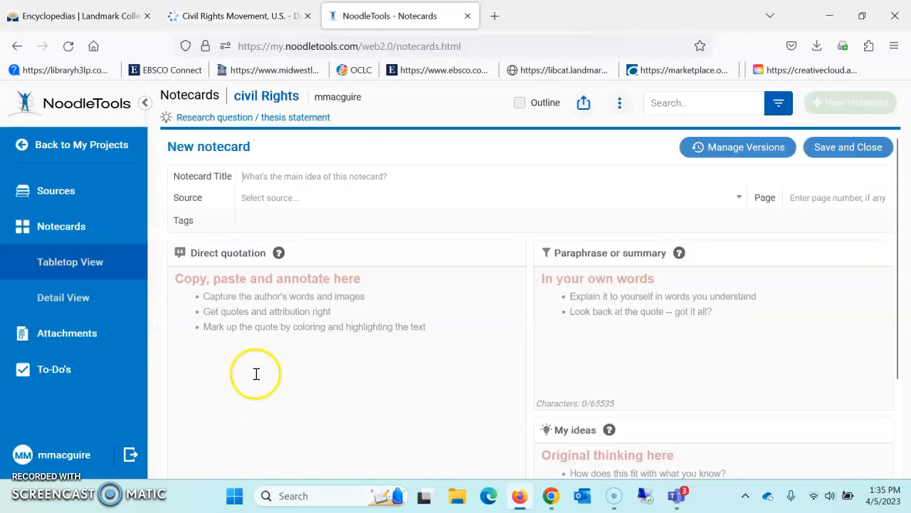
# Save a 'Statistic' notecard with the 1910 South direct quotation, sourced at page 471.
pyautogui.click(256, 373)
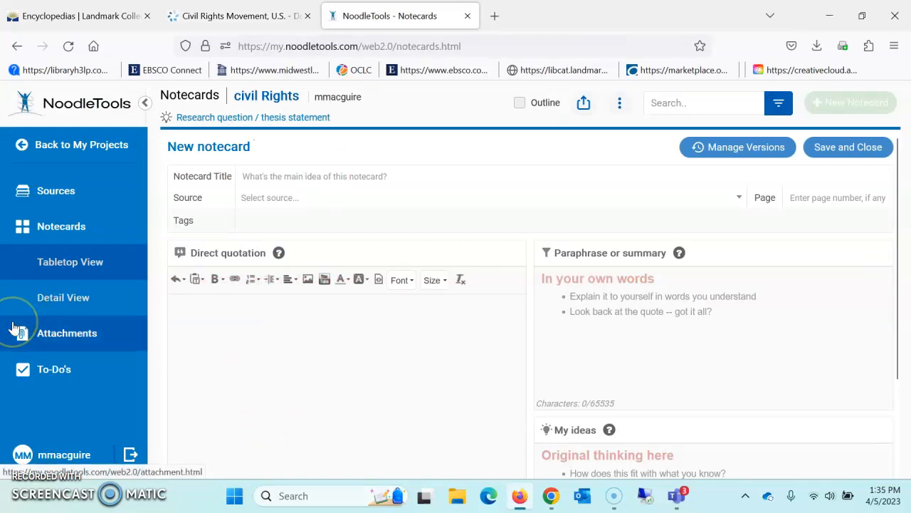
pyautogui.write('Until 1910, 90 percent of blacks lived in the South, where legal slavery persisted until 1865 "')
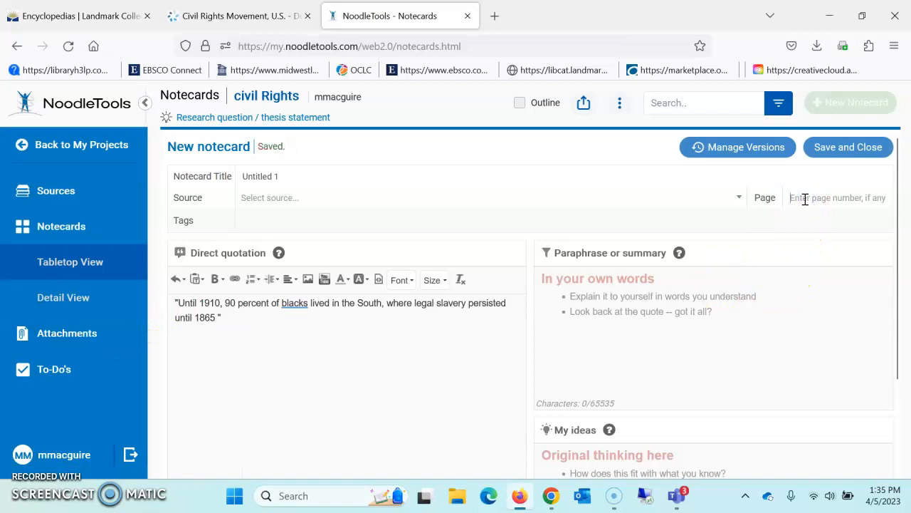
pyautogui.write('471')
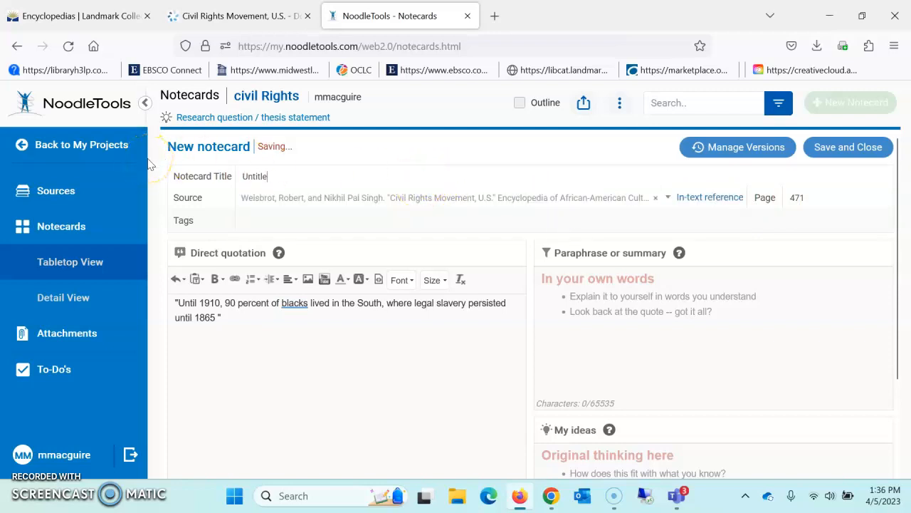
pyautogui.write('Statistic')
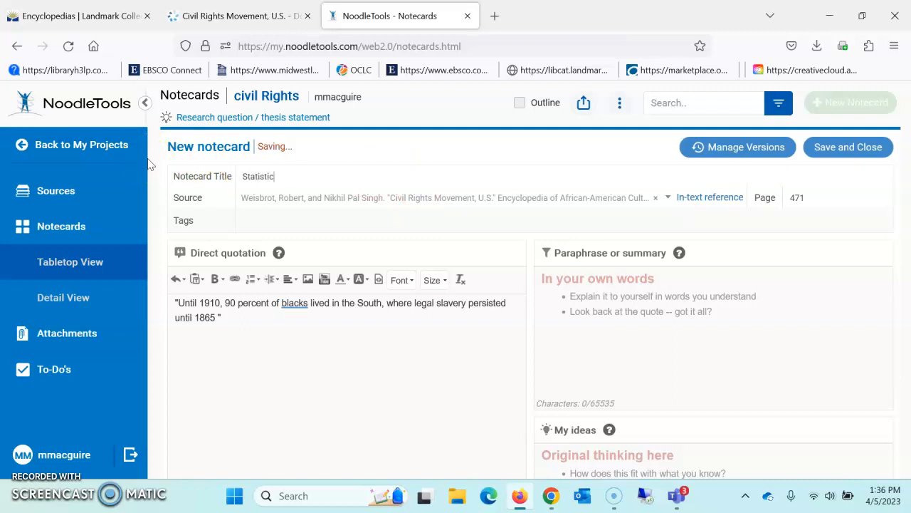
pyautogui.moveTo(328, 253)
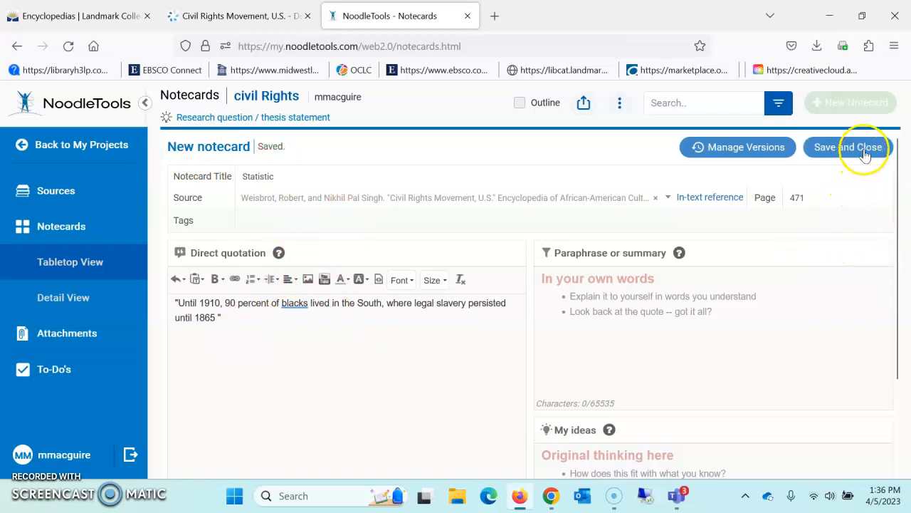
pyautogui.click(849, 147)
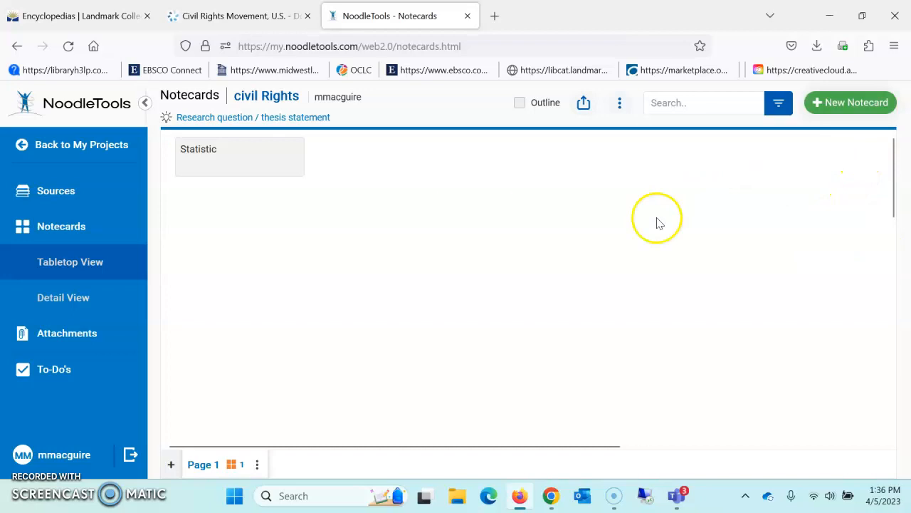
pyautogui.moveTo(91, 151)
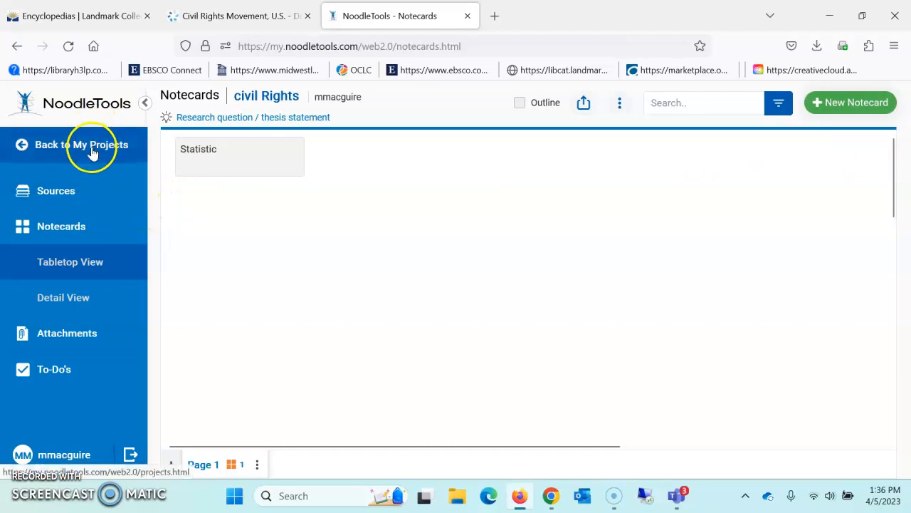
# Go back to My Projects, where civil Rights lists one source and one notecard.
pyautogui.click(82, 145)
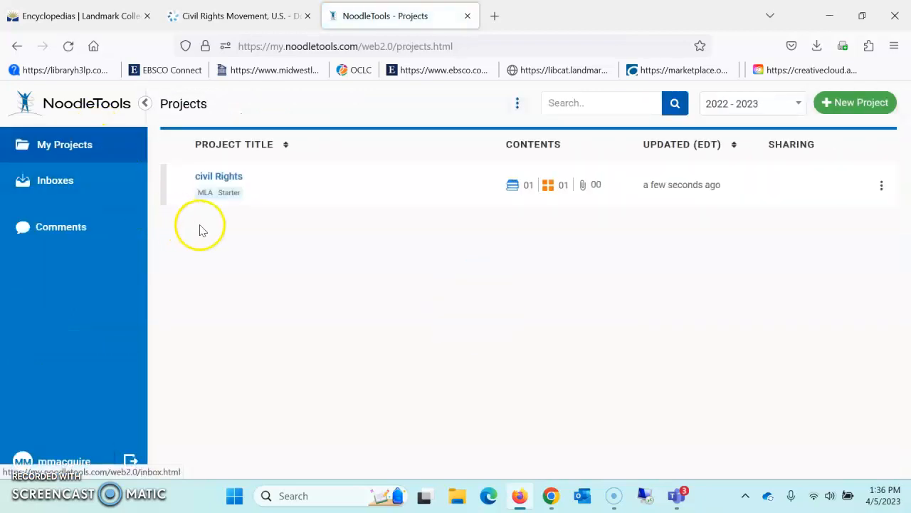
pyautogui.moveTo(512, 185)
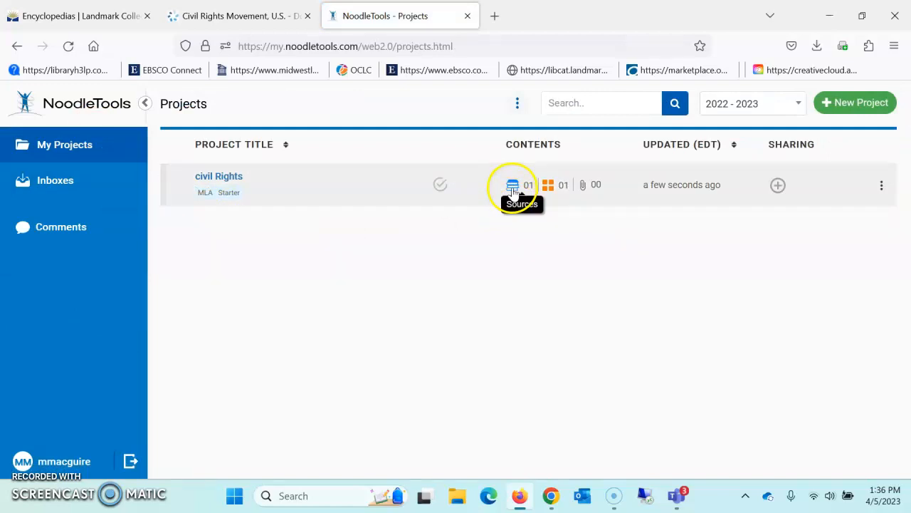
pyautogui.moveTo(549, 186)
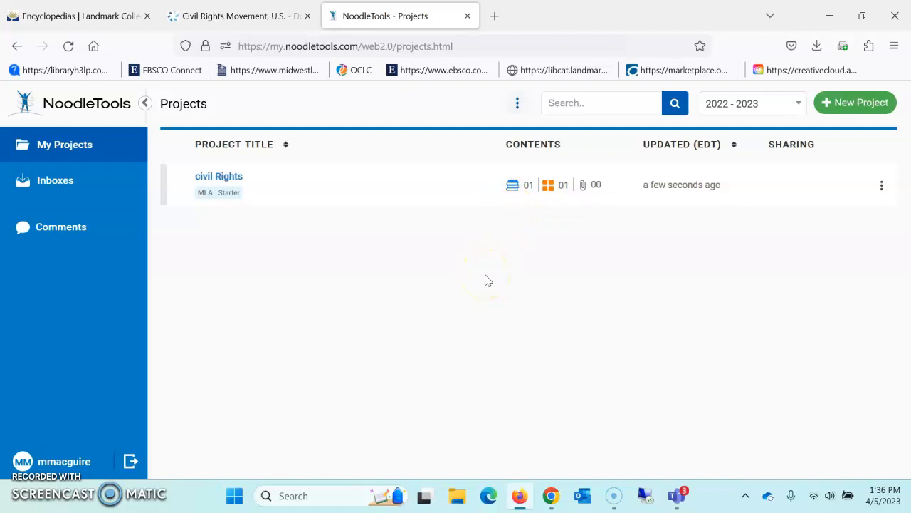
pyautogui.moveTo(171, 376)
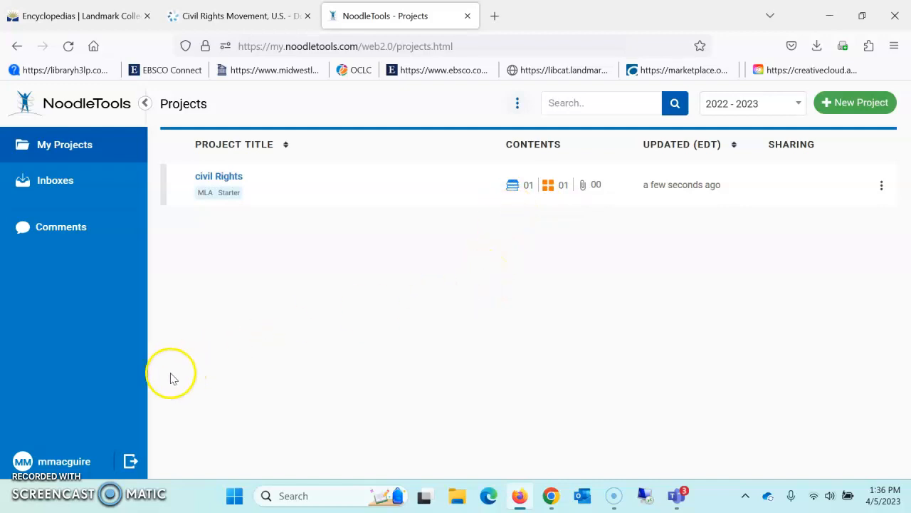